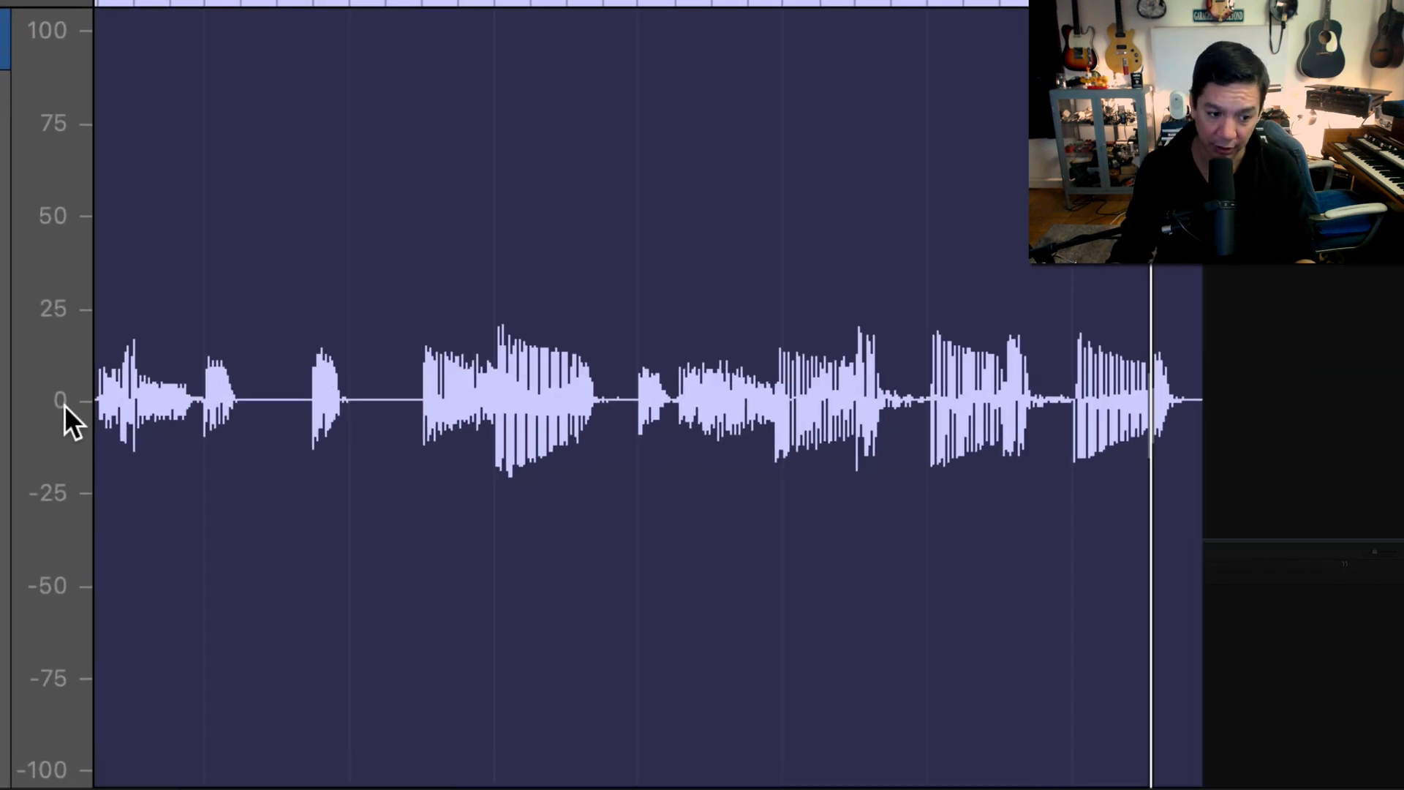
{"action": "mouse_move", "coordinate": [85, 278]}
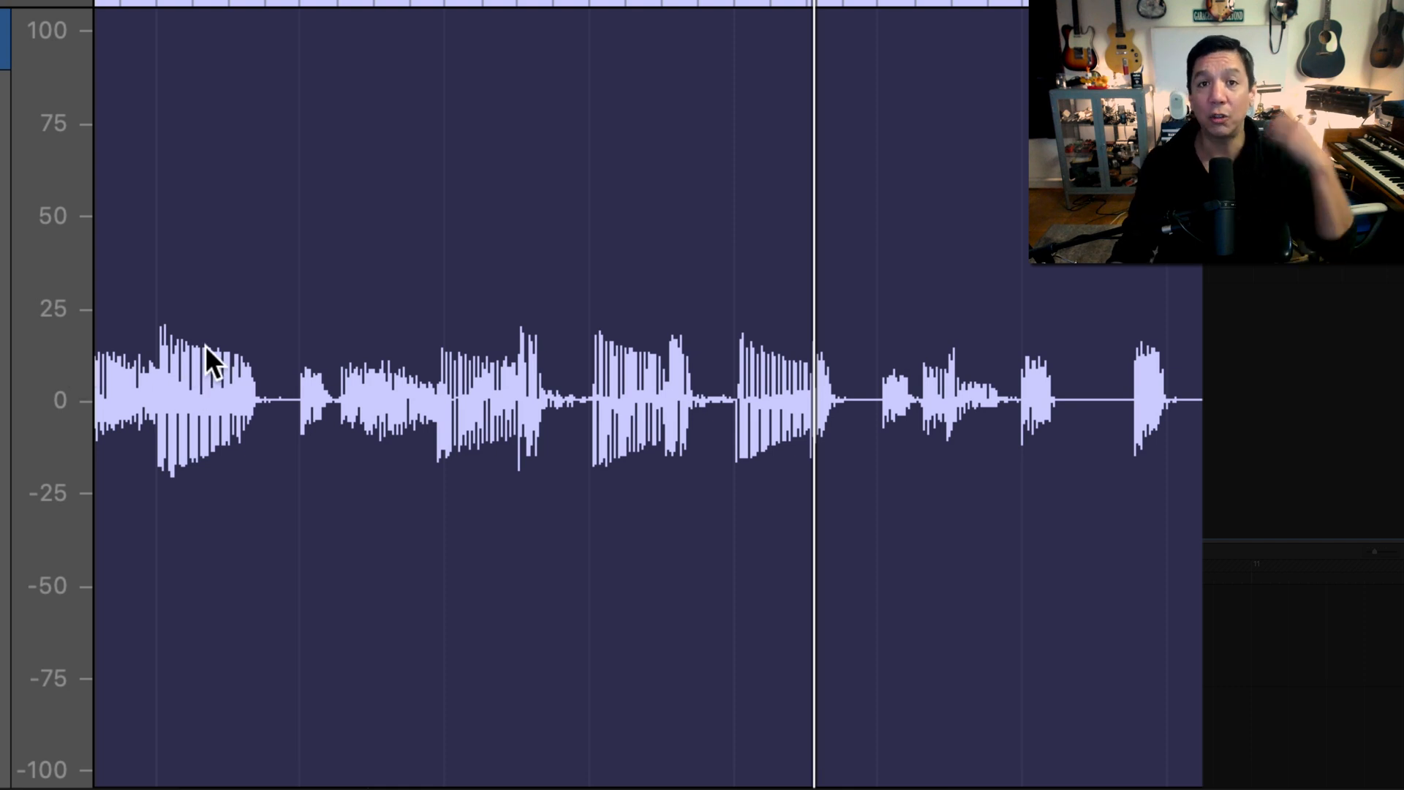
{"action": "mouse_move", "coordinate": [947, 177]}
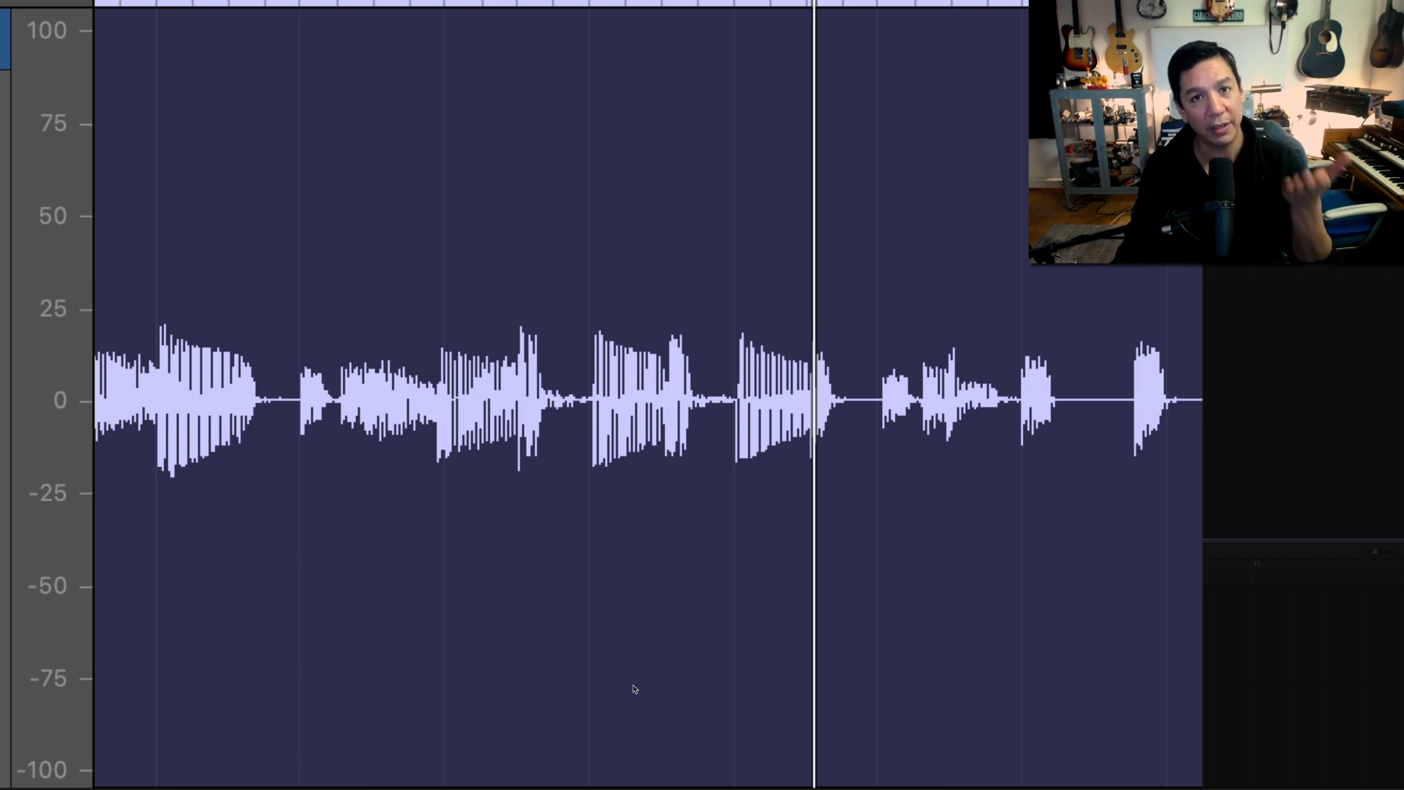
{"action": "mouse_move", "coordinate": [625, 635]}
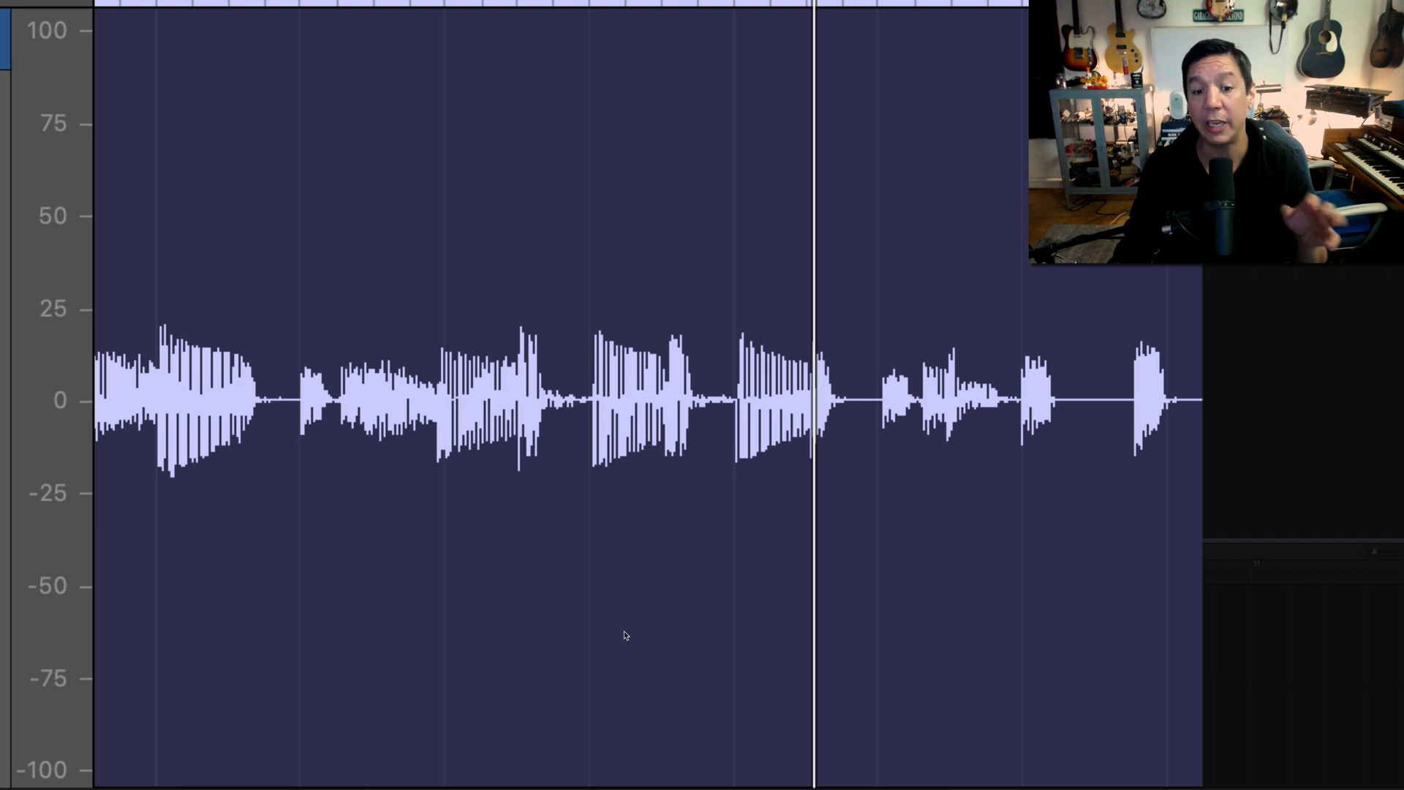
{"action": "mouse_move", "coordinate": [114, 454]}
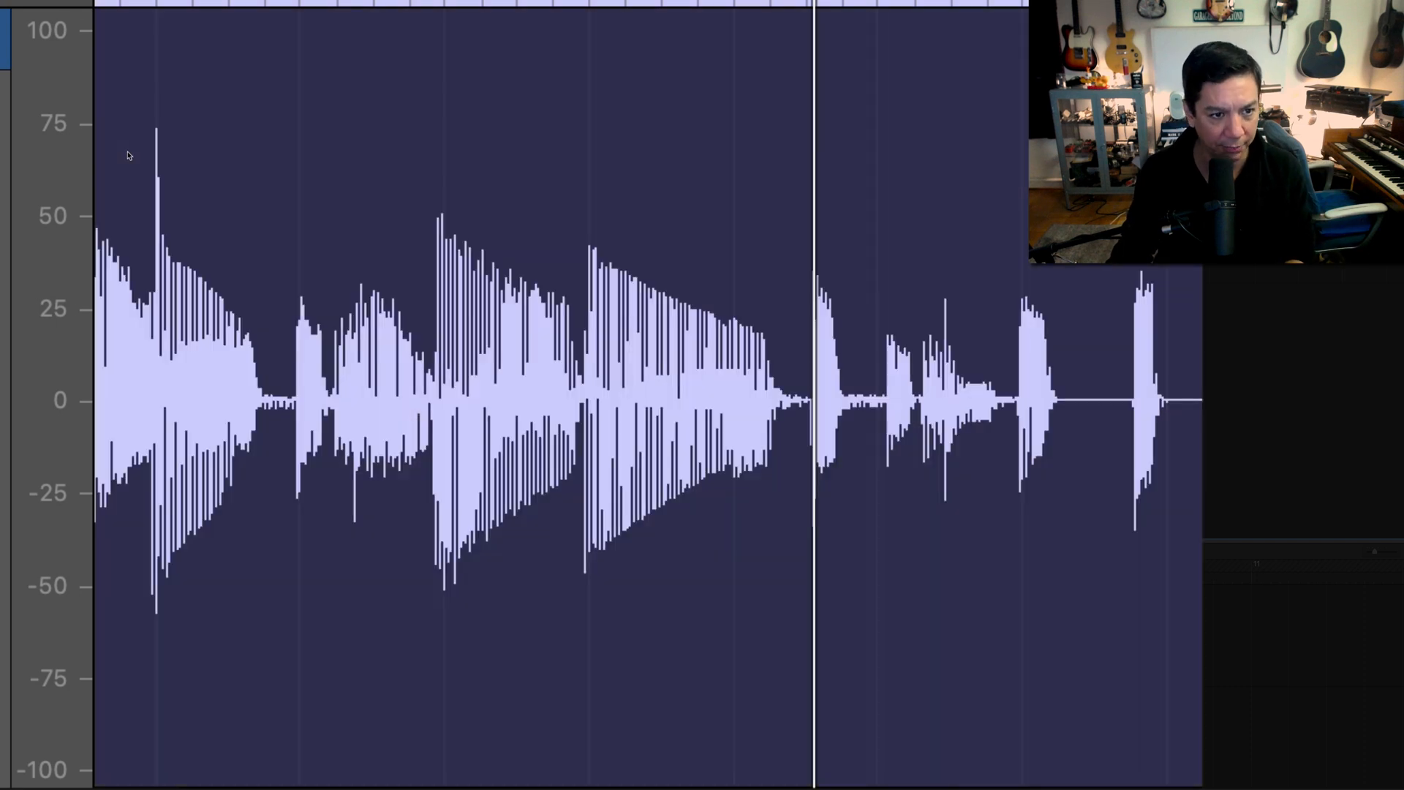
{"action": "mouse_move", "coordinate": [253, 332]}
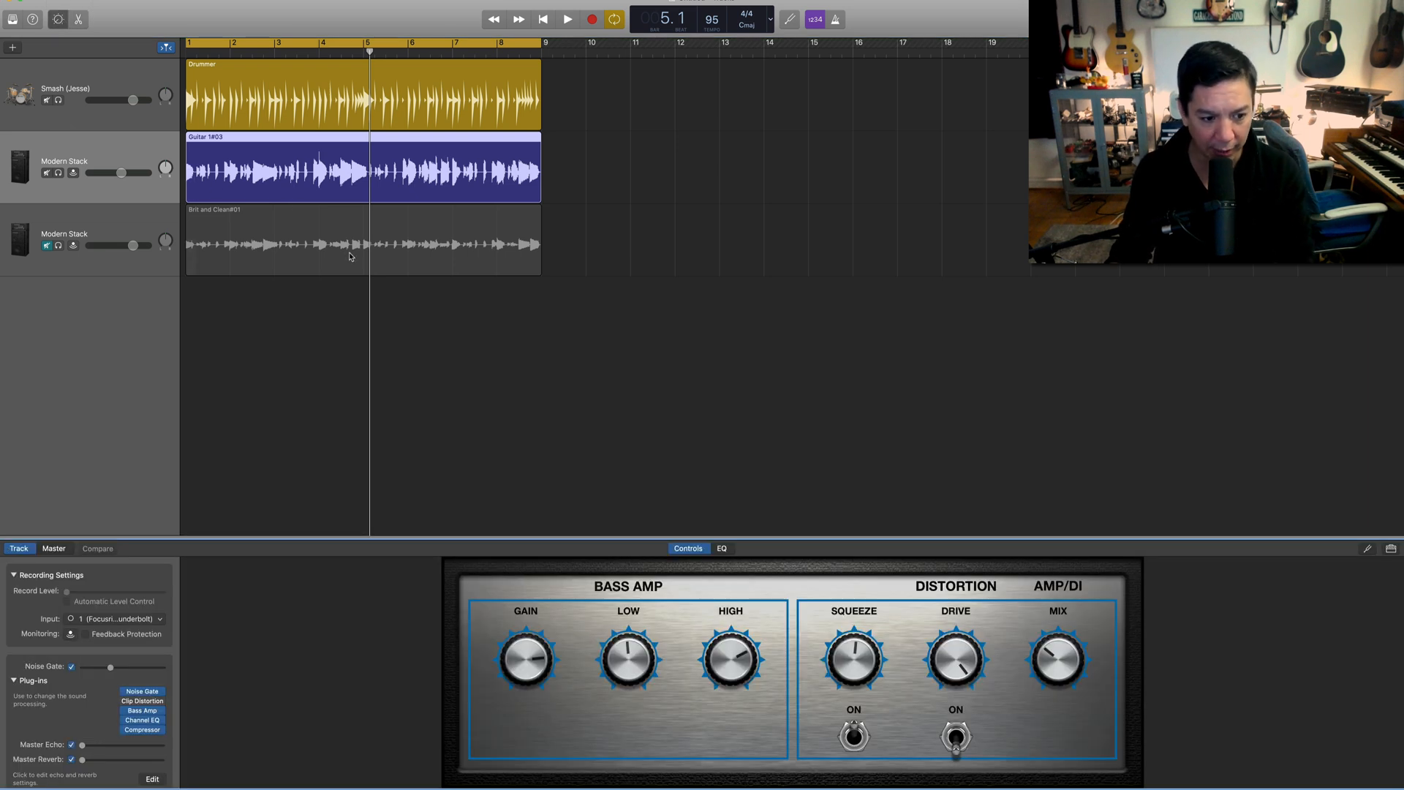
- Play the song back briefly, then bring up the bass track's compressor plug-in
{"action": "left_click", "coordinate": [567, 19]}
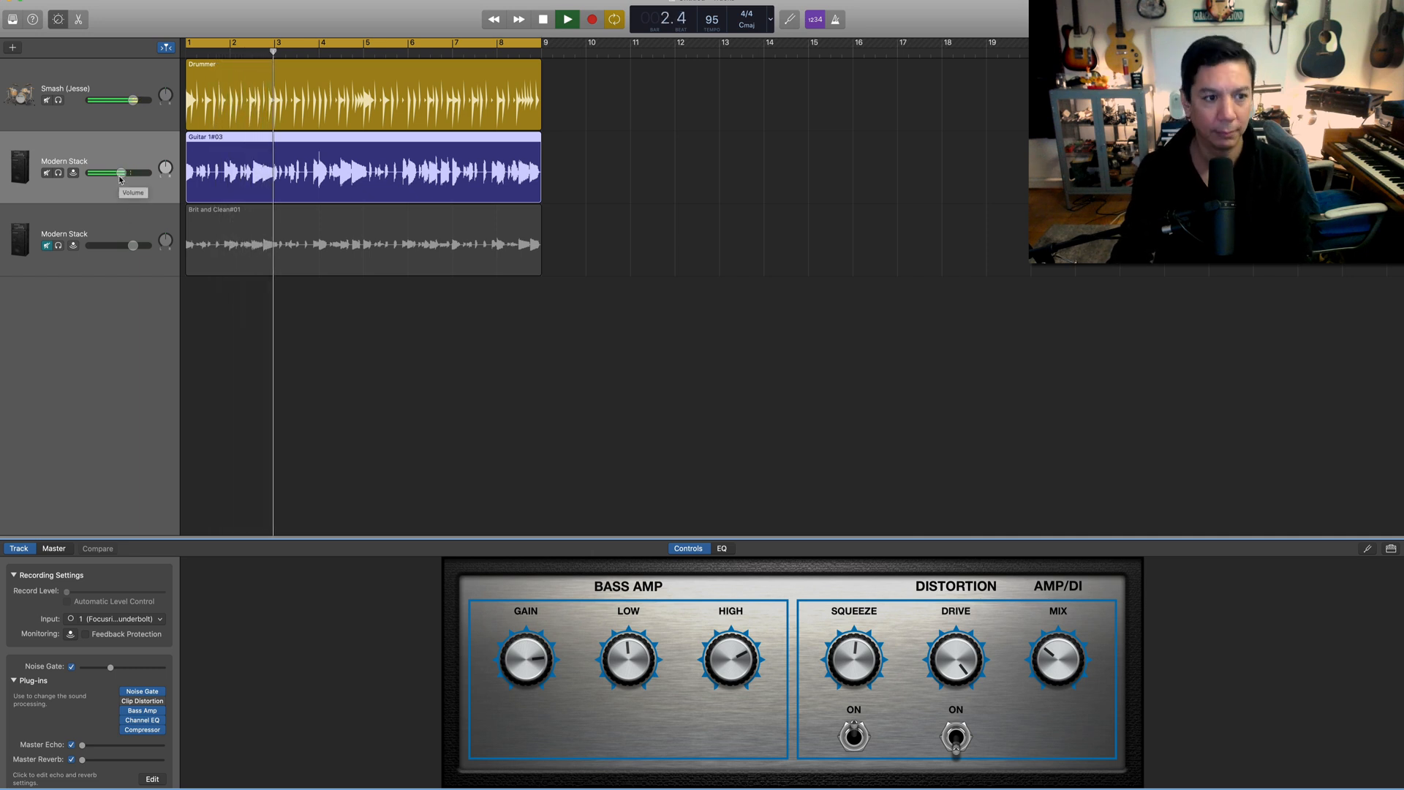
{"action": "left_click", "coordinate": [566, 20]}
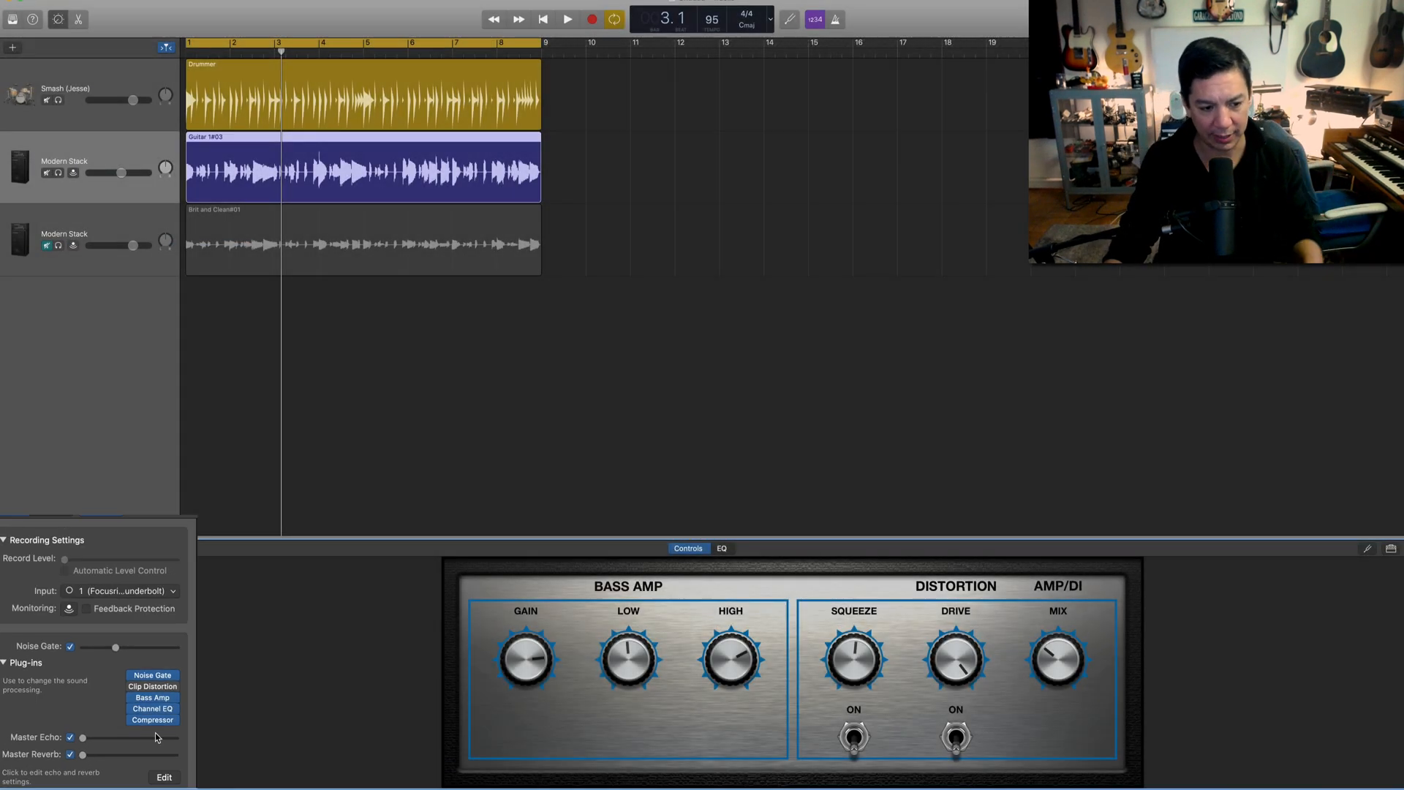
{"action": "left_click", "coordinate": [152, 719]}
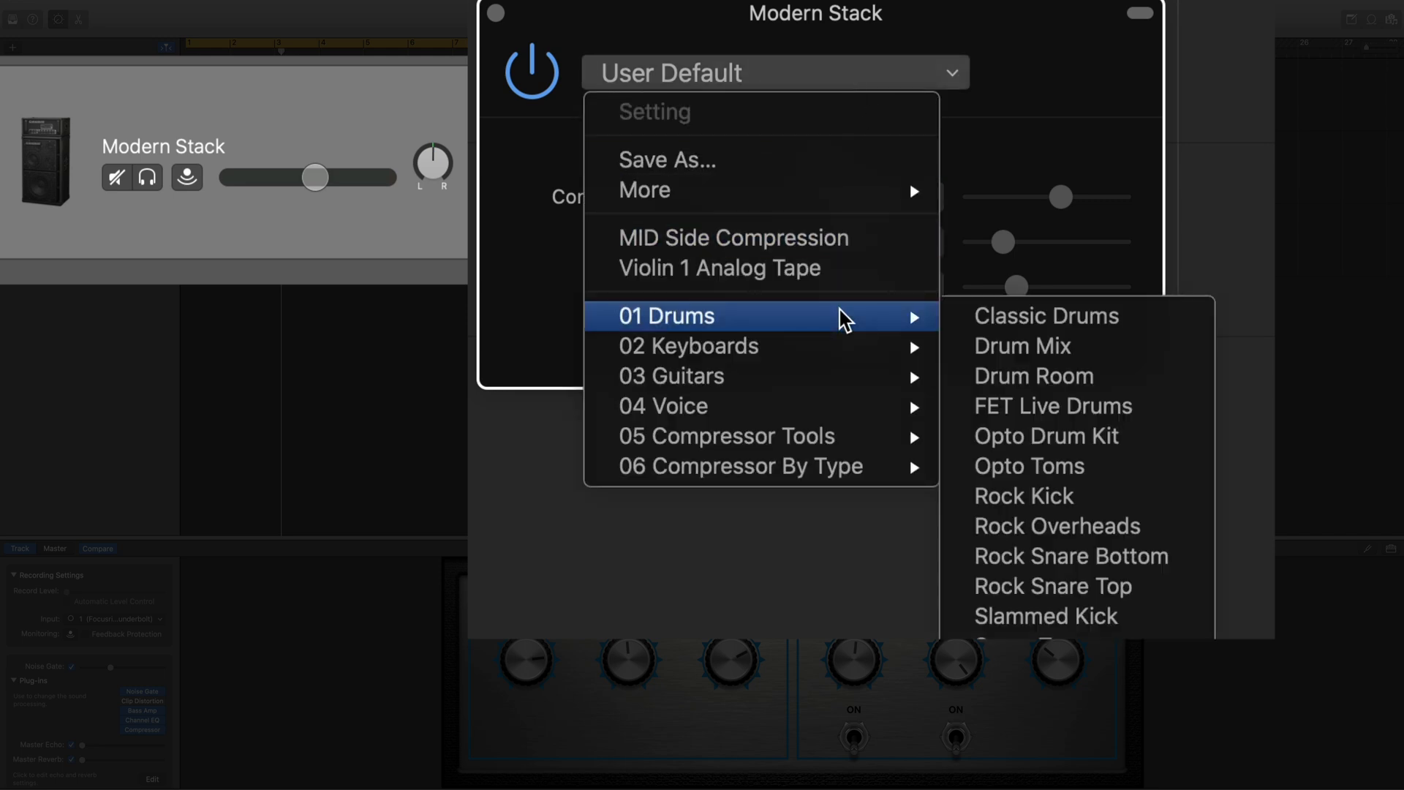
{"action": "mouse_move", "coordinate": [669, 376]}
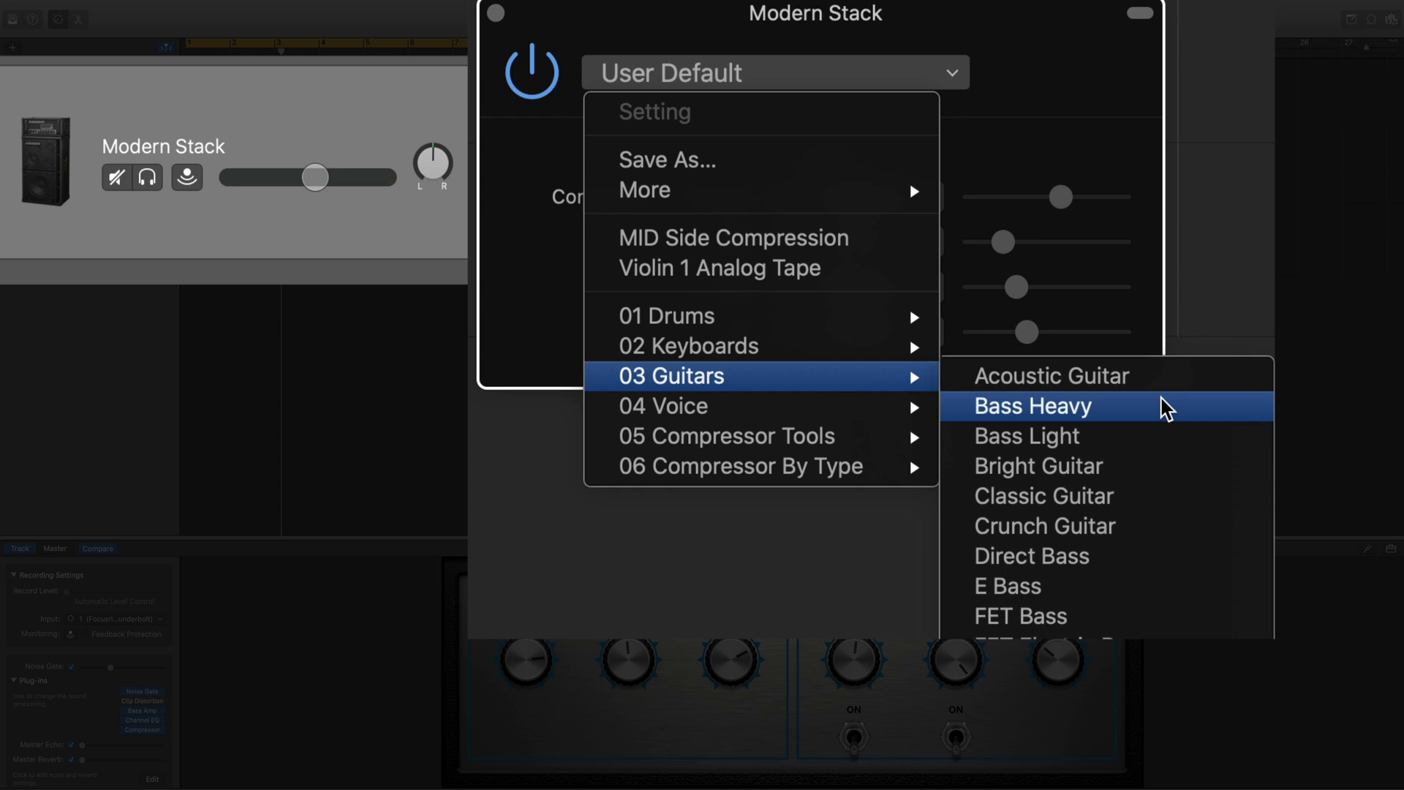
{"action": "mouse_move", "coordinate": [1168, 413]}
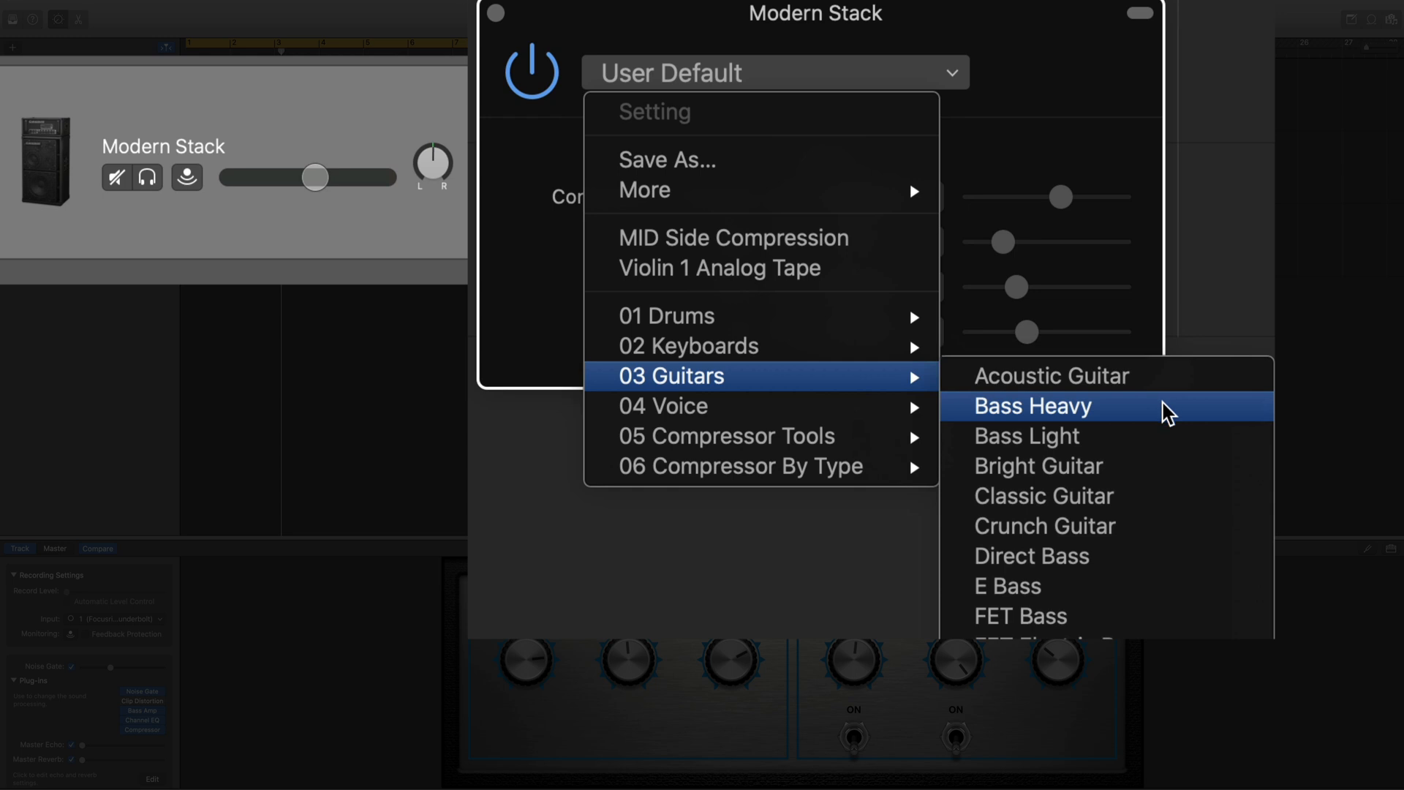
- Apply the Bass Heavy preset (-21 dB threshold, 12:1 ratio, 62 ms attack, -1 dB gain) and toggle the compressor power
{"action": "left_click", "coordinate": [1031, 405]}
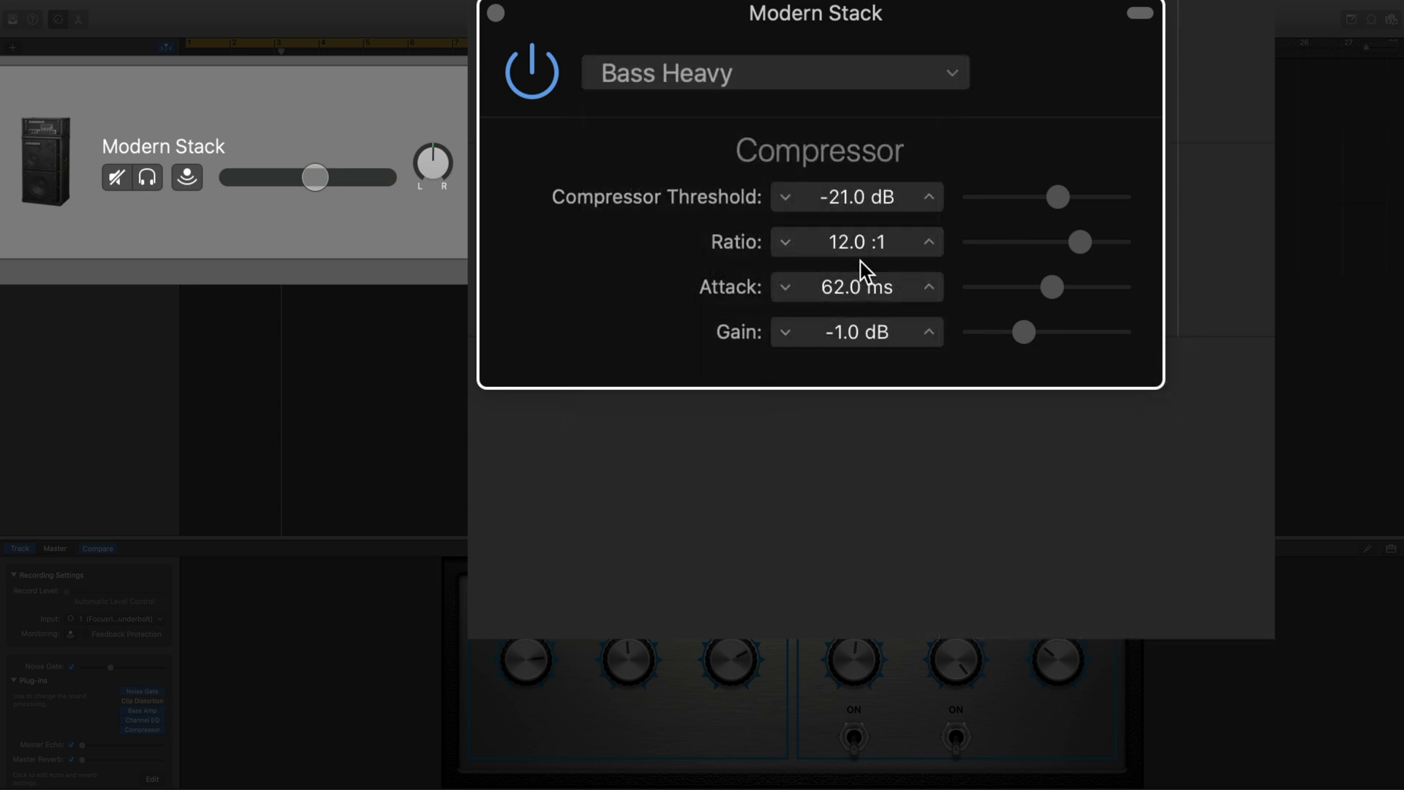
{"action": "mouse_move", "coordinate": [857, 266]}
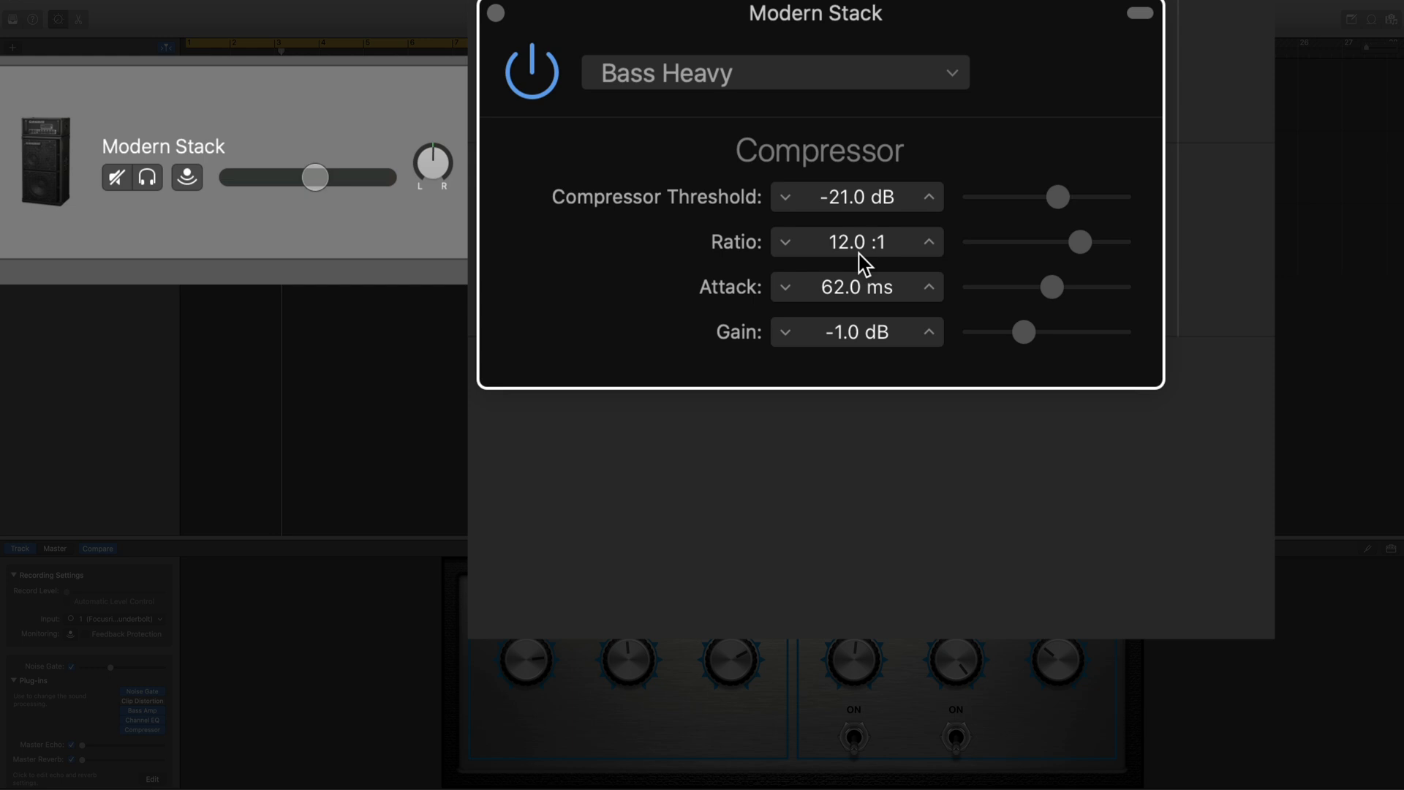
{"action": "left_click", "coordinate": [531, 70]}
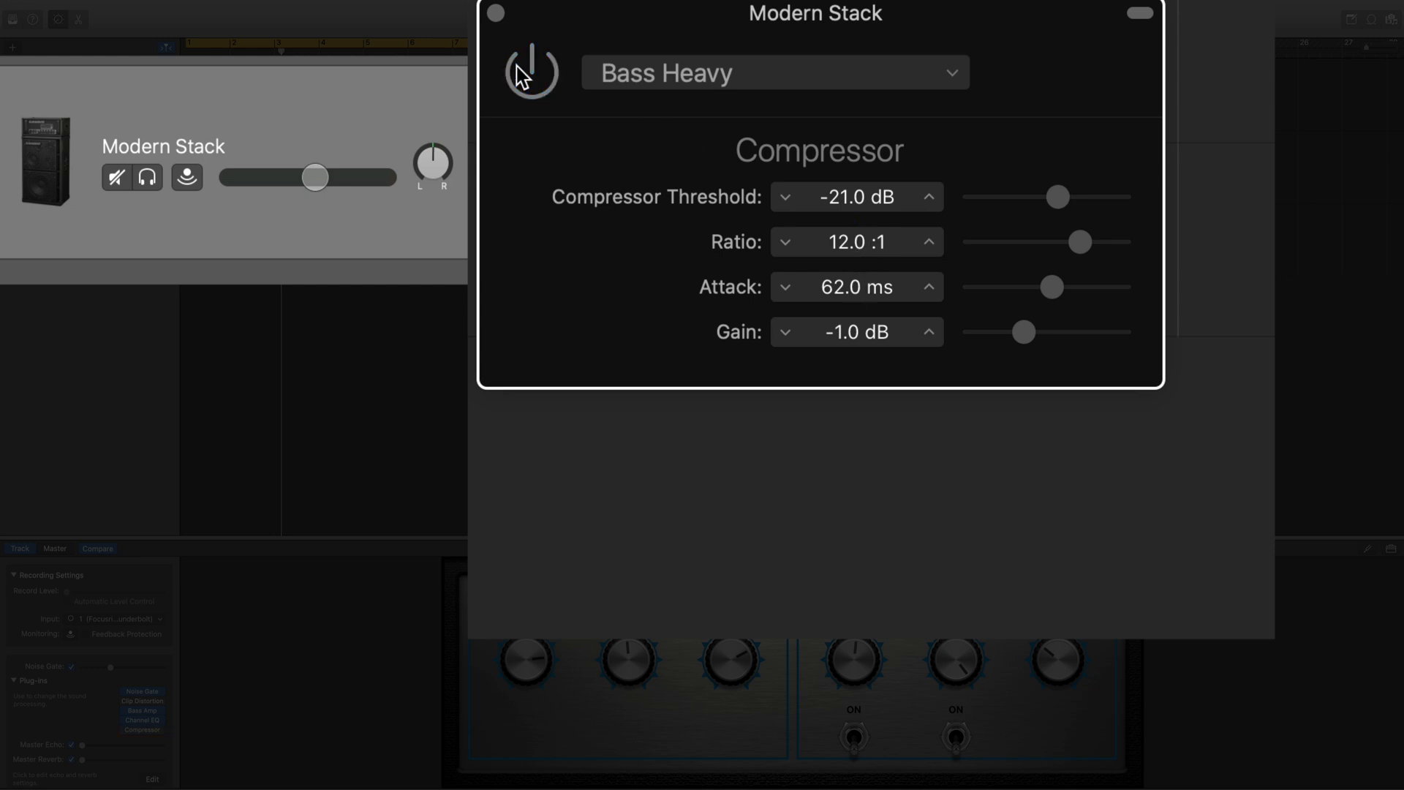
{"action": "left_click", "coordinate": [531, 72]}
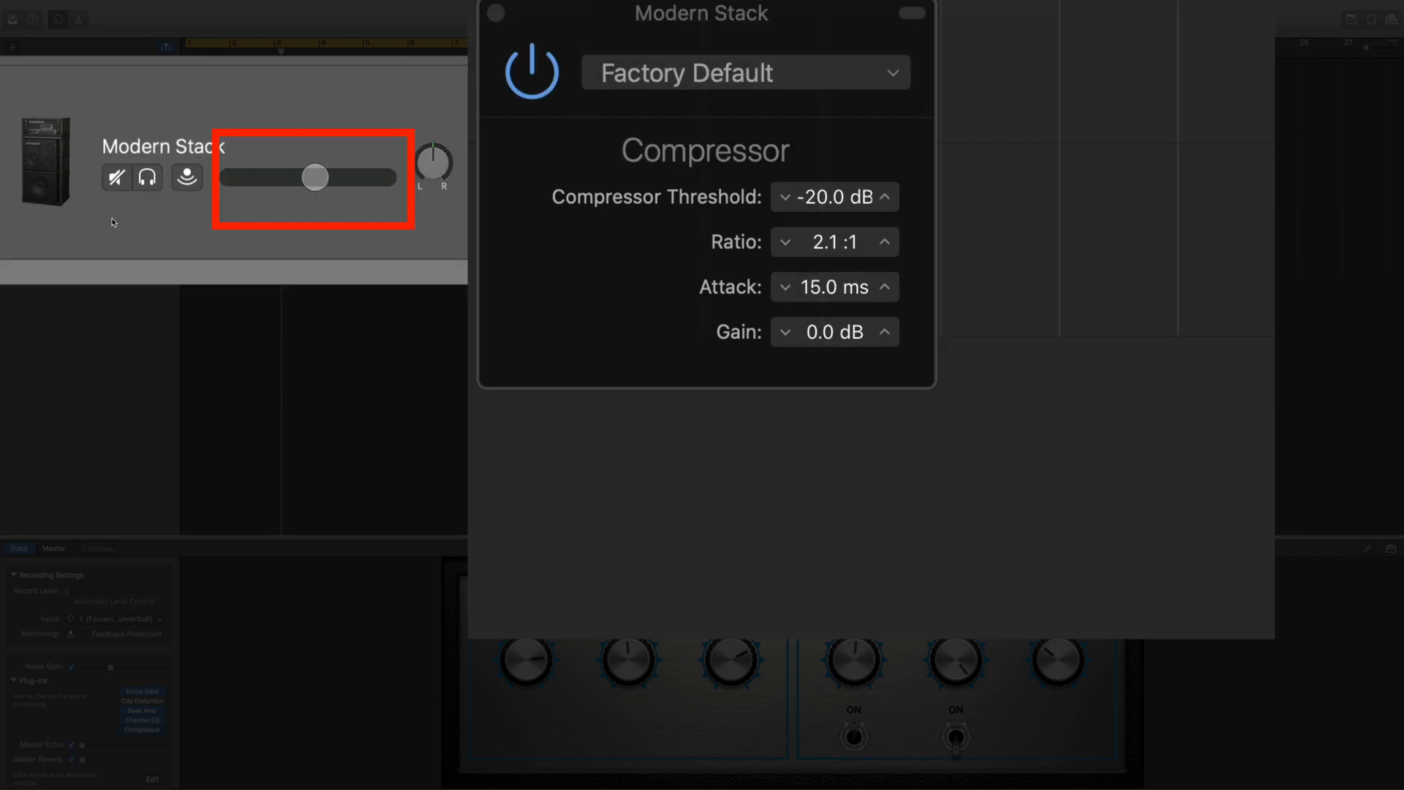
{"action": "left_click", "coordinate": [744, 73]}
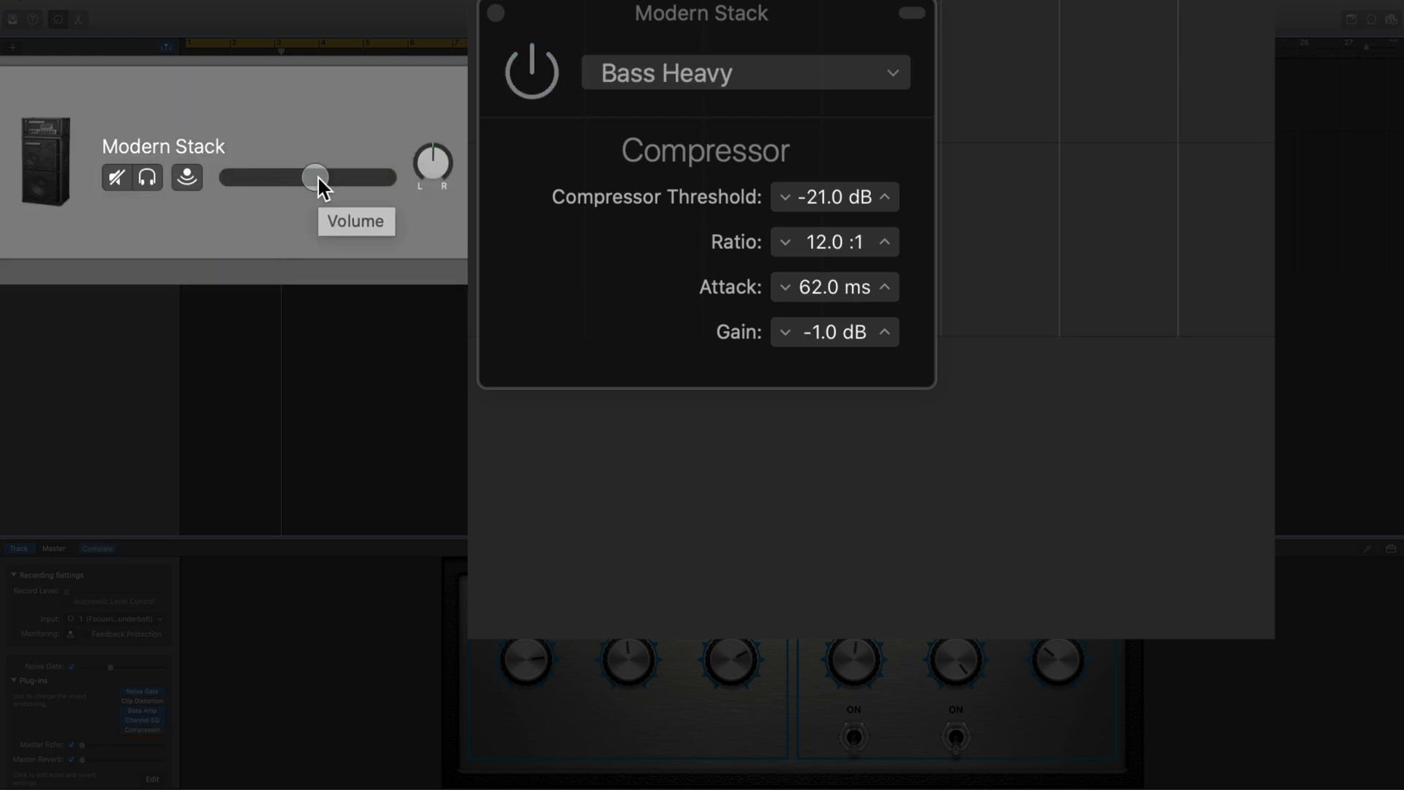
{"action": "left_click_drag", "start_coordinate": [315, 177], "coordinate": [338, 177]}
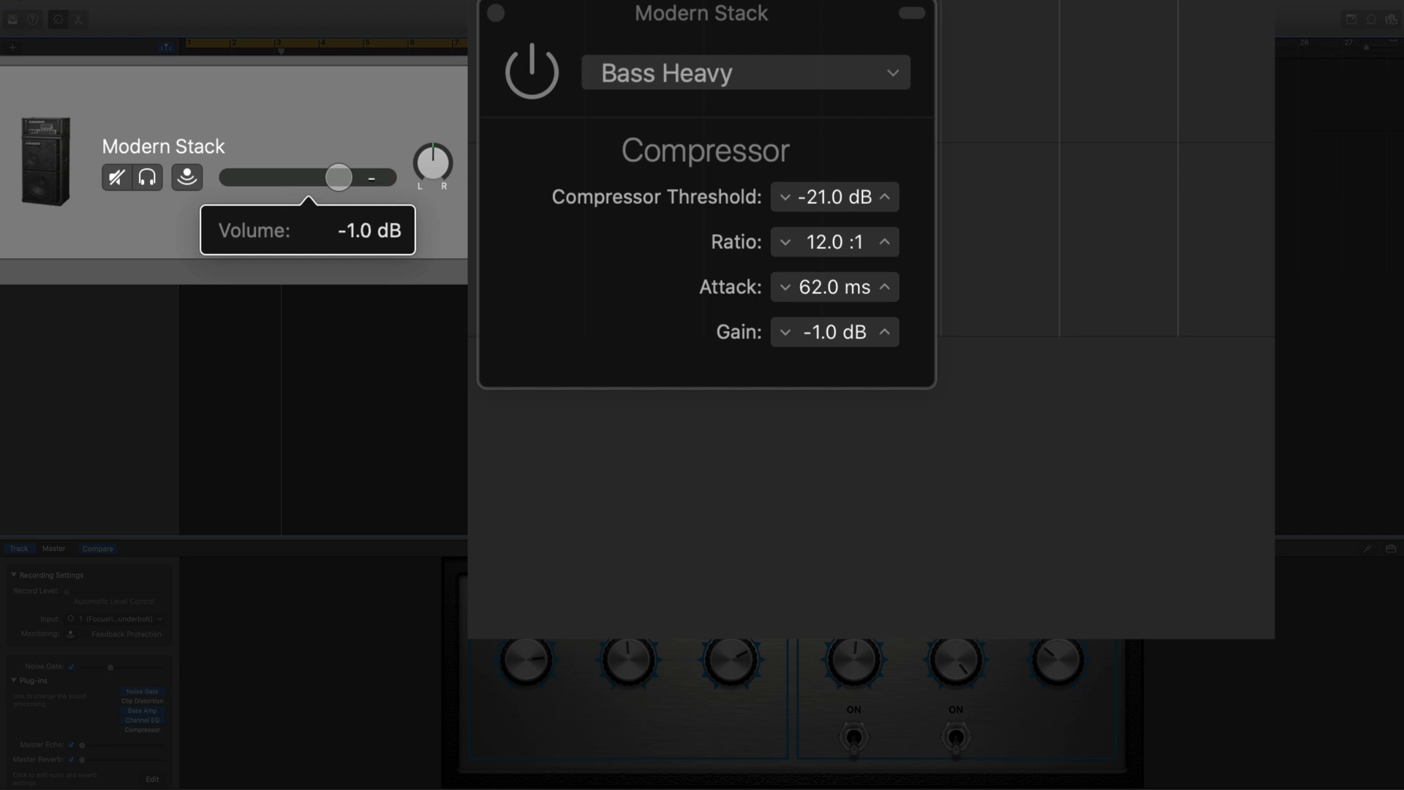
{"action": "left_click_drag", "start_coordinate": [338, 177], "coordinate": [347, 177]}
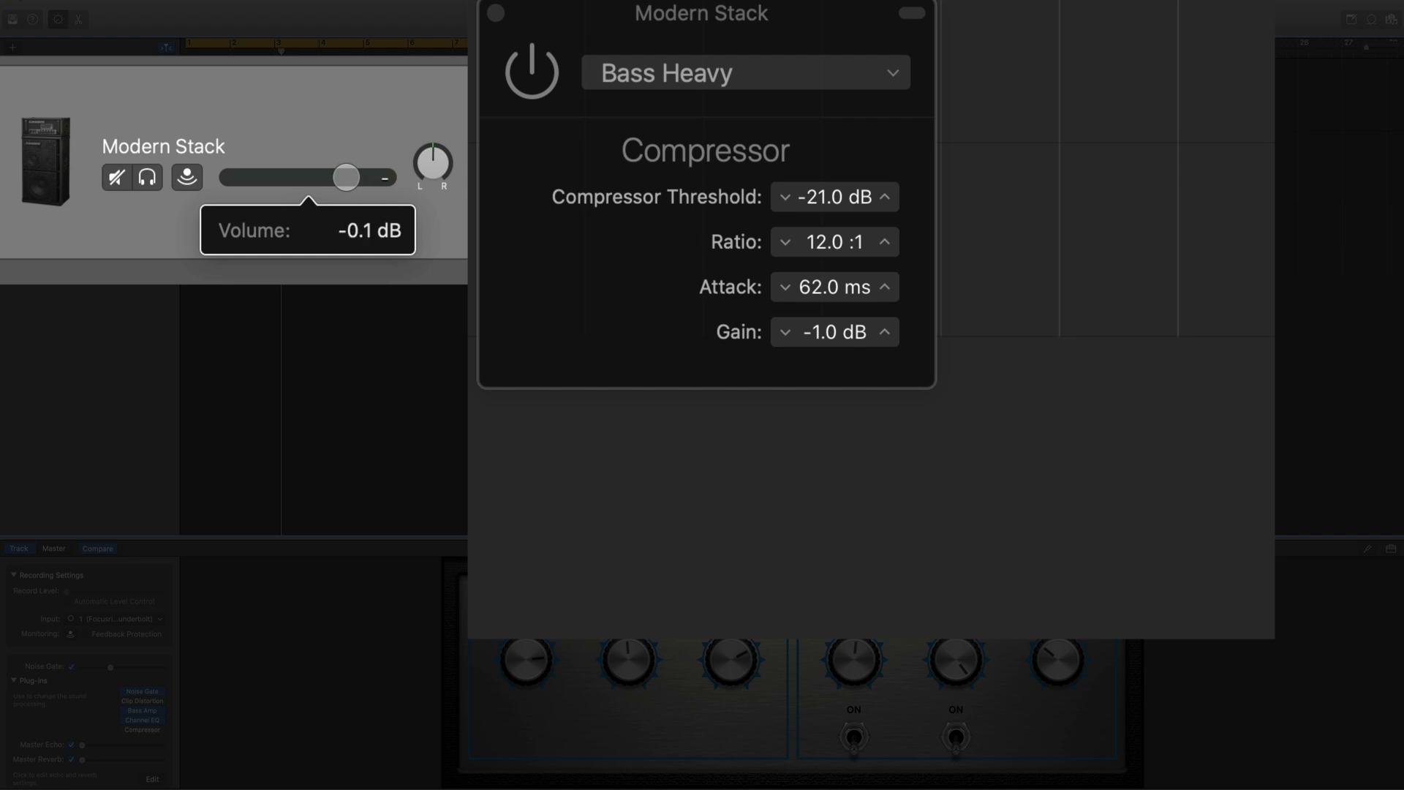
{"action": "mouse_move", "coordinate": [221, 296]}
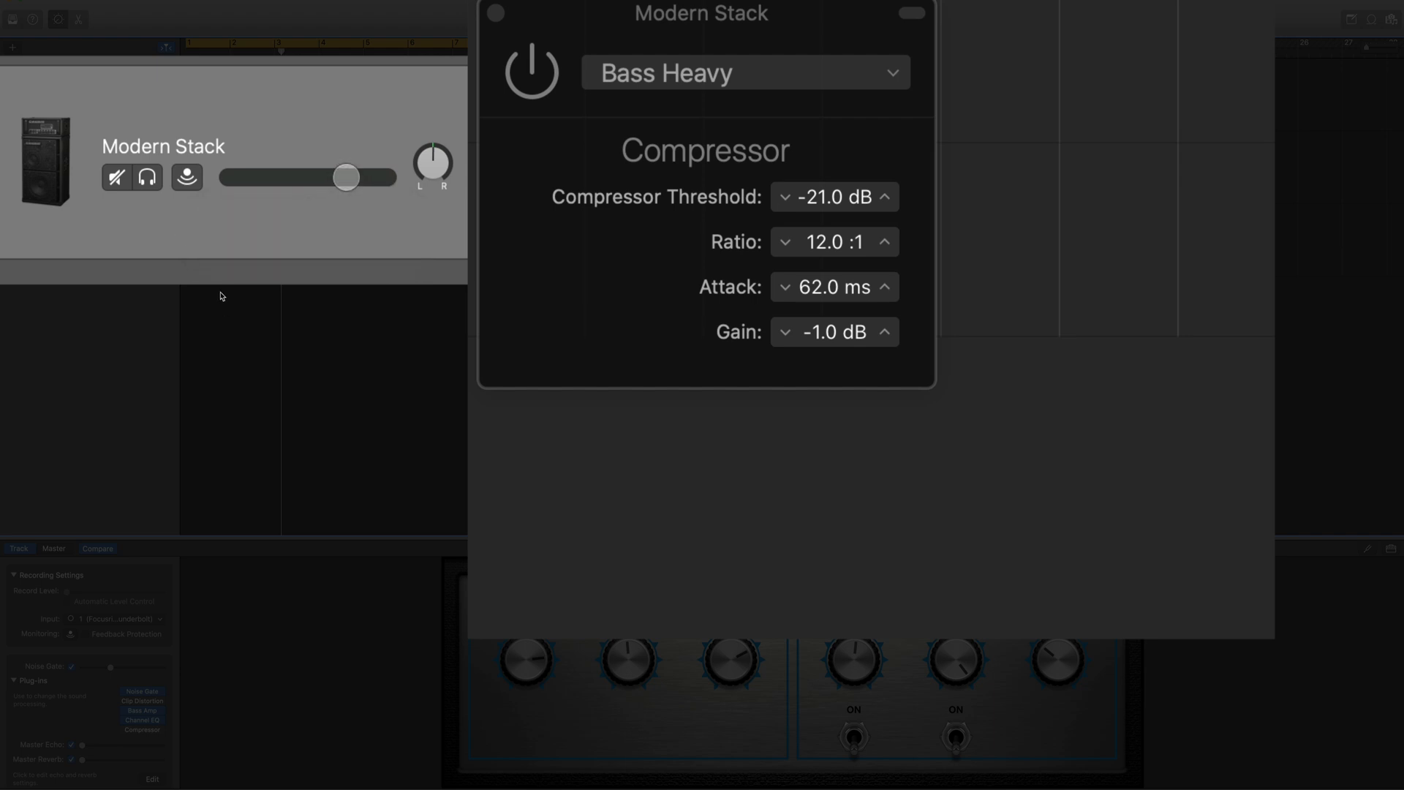
{"action": "mouse_move", "coordinate": [225, 292]}
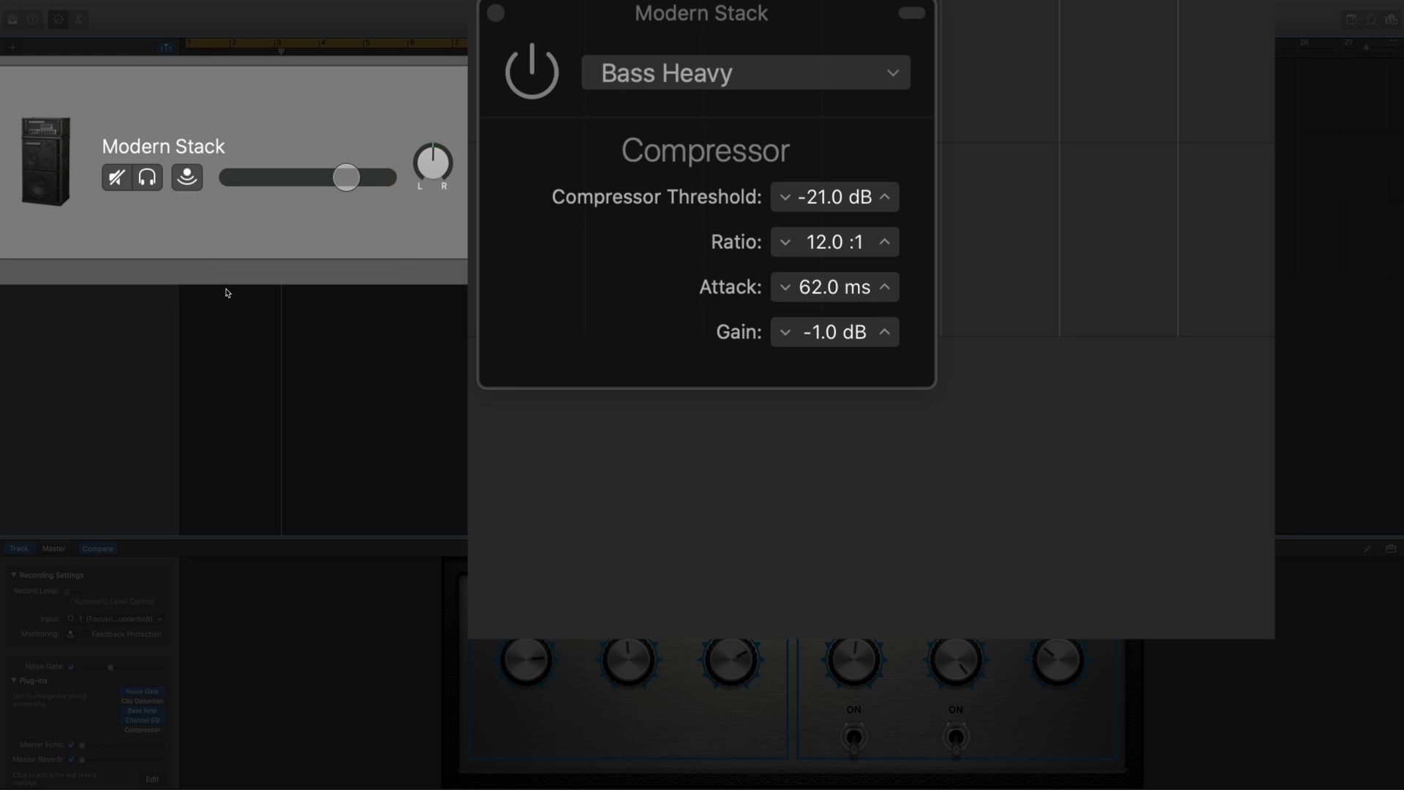
{"action": "mouse_move", "coordinate": [347, 206]}
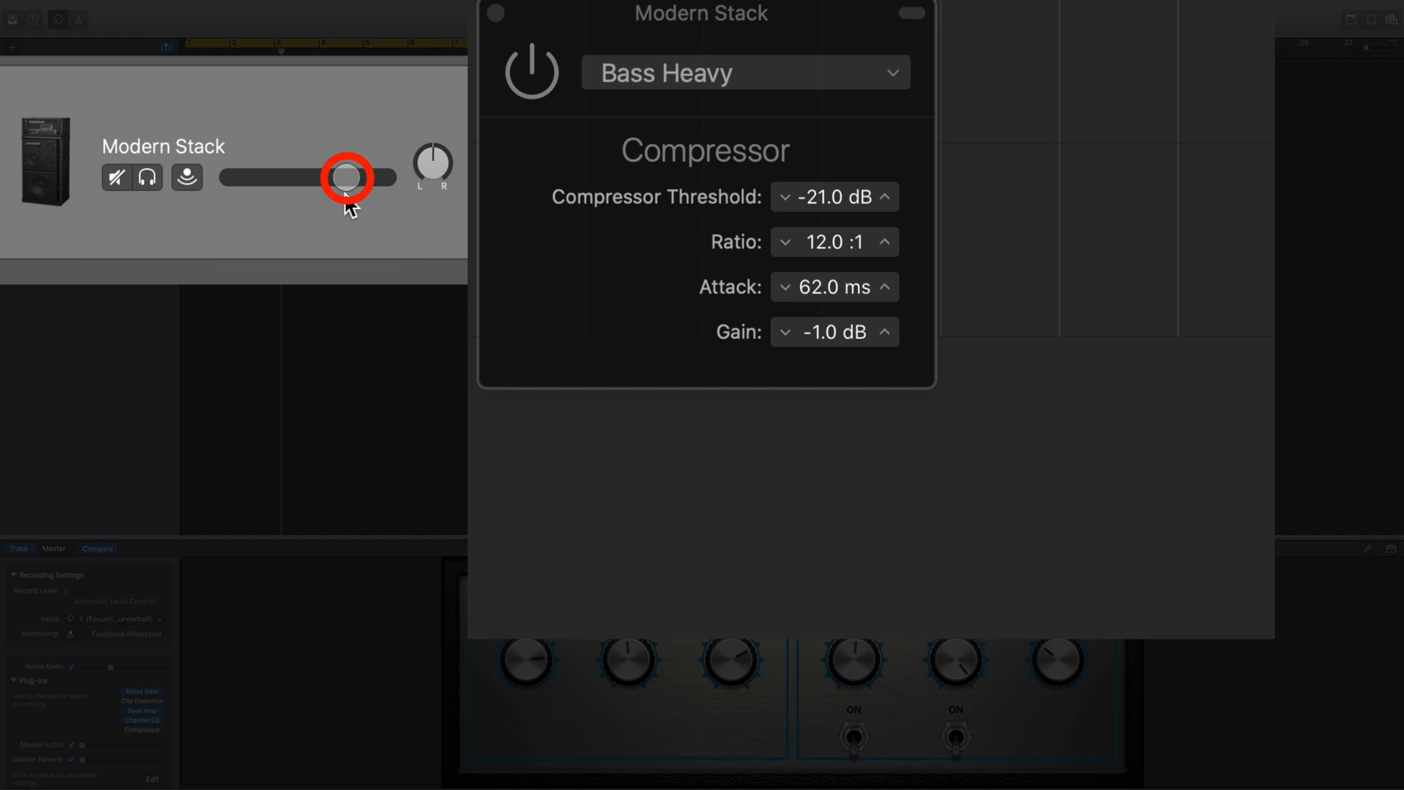
{"action": "mouse_move", "coordinate": [348, 177]}
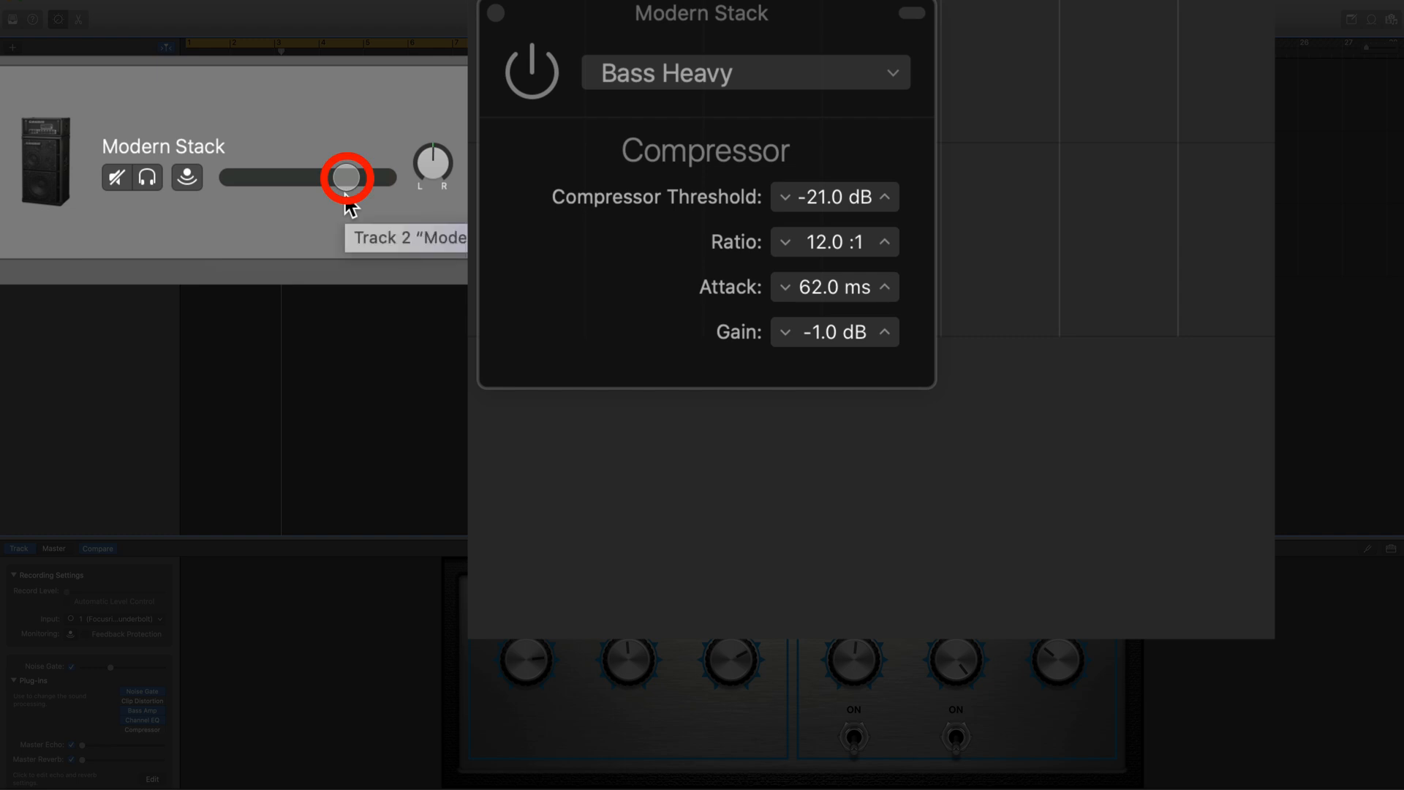
{"action": "mouse_move", "coordinate": [348, 204]}
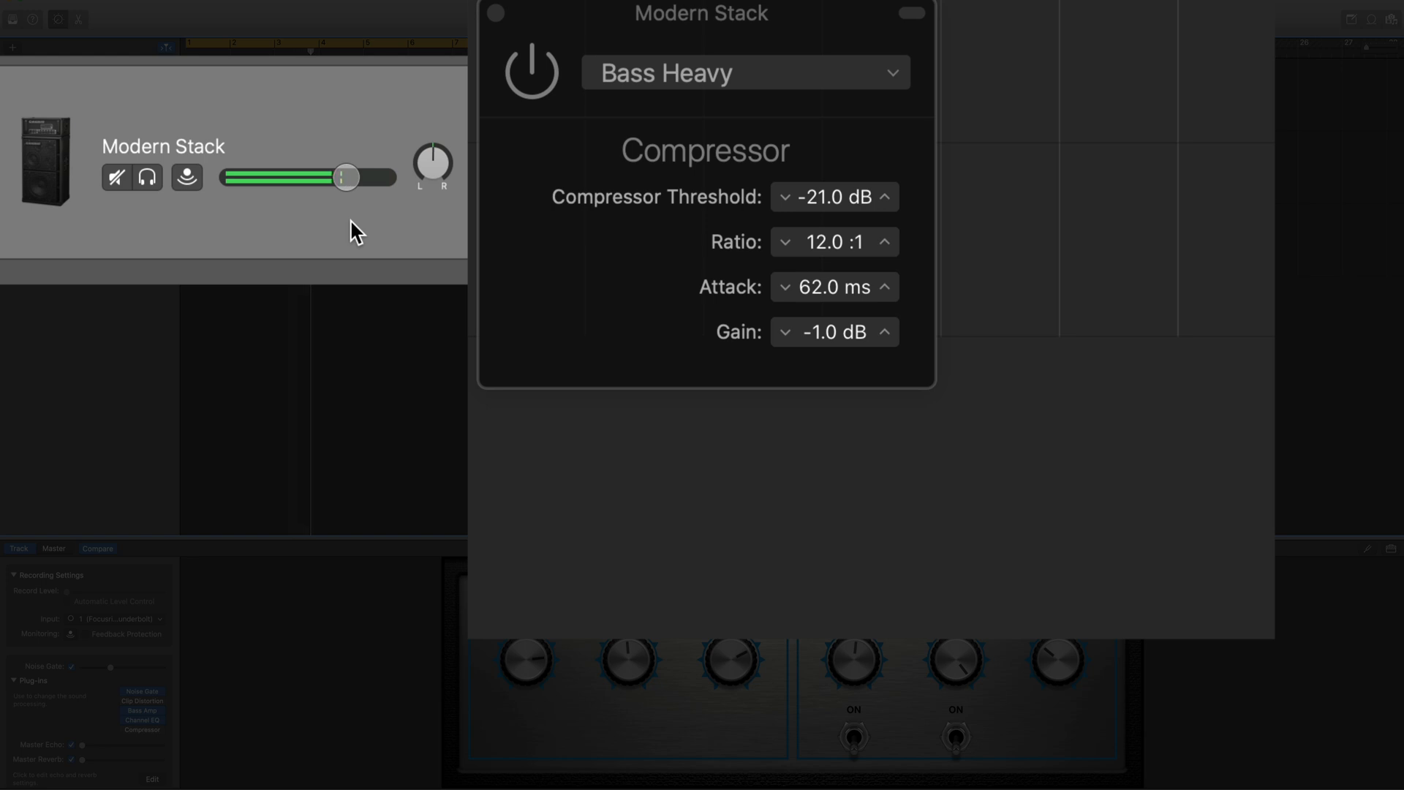
{"action": "left_click_drag", "start_coordinate": [342, 177], "coordinate": [348, 177]}
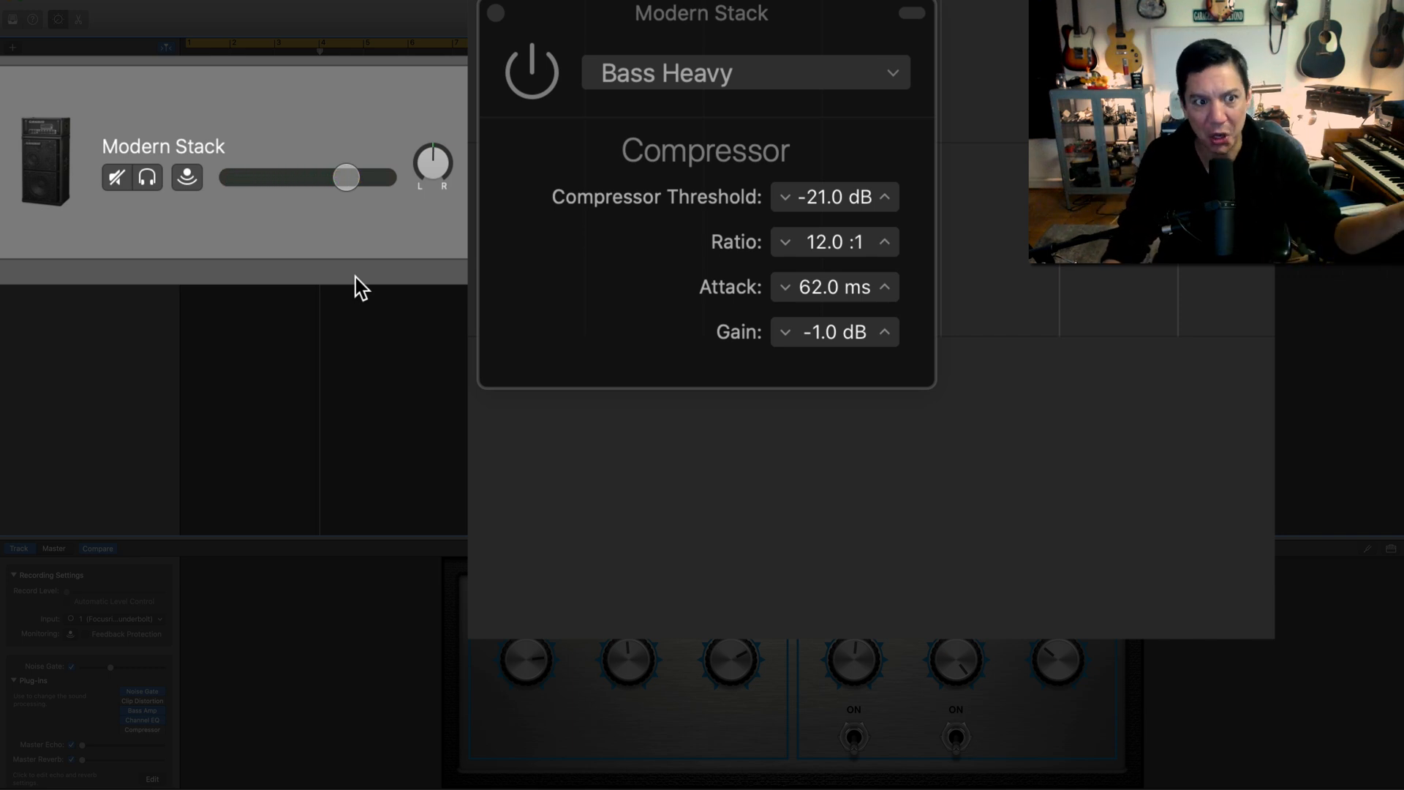
{"action": "mouse_move", "coordinate": [348, 188]}
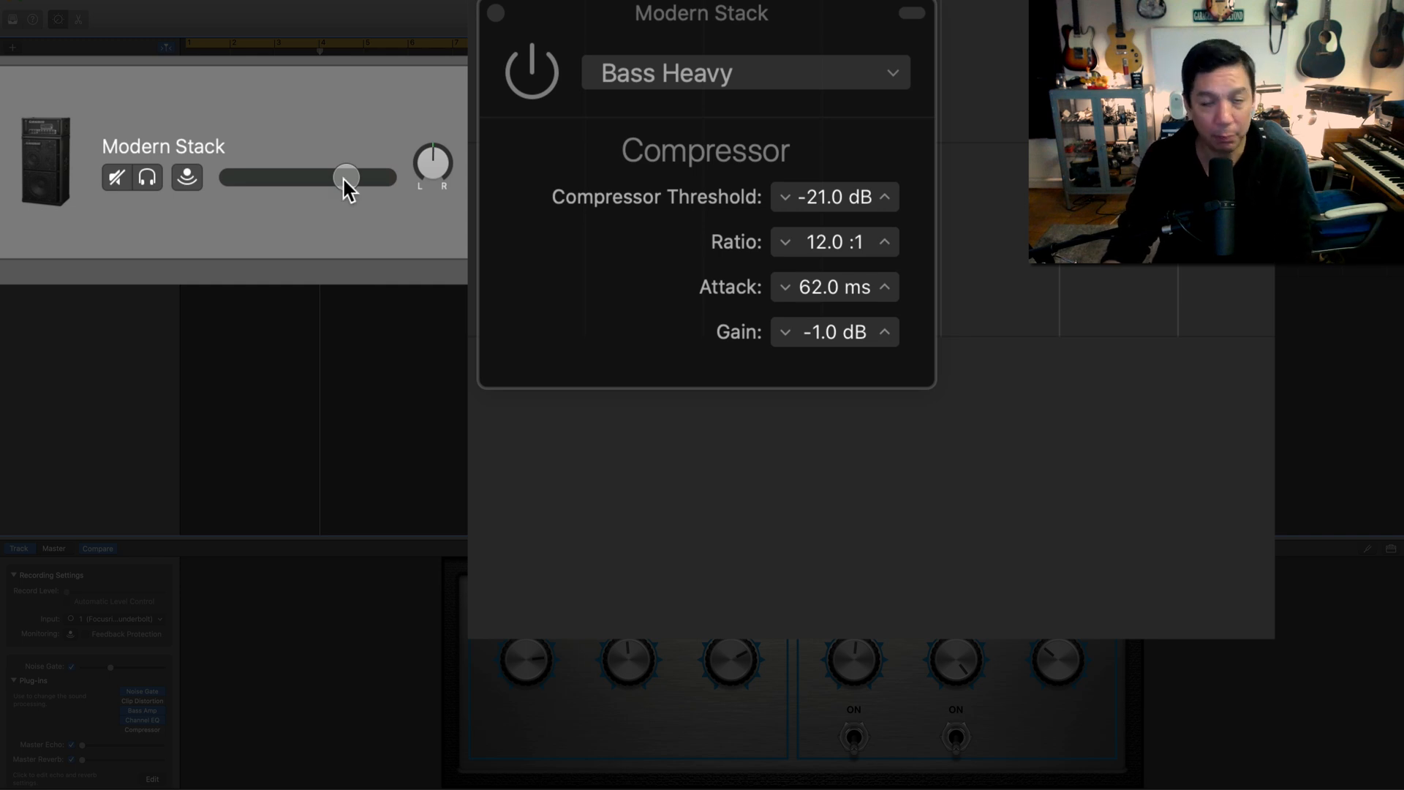
- Lower the Modern Stack track volume to about -2.8 dB and fine-tune it just below zero
{"action": "left_click_drag", "start_coordinate": [348, 177], "coordinate": [327, 177]}
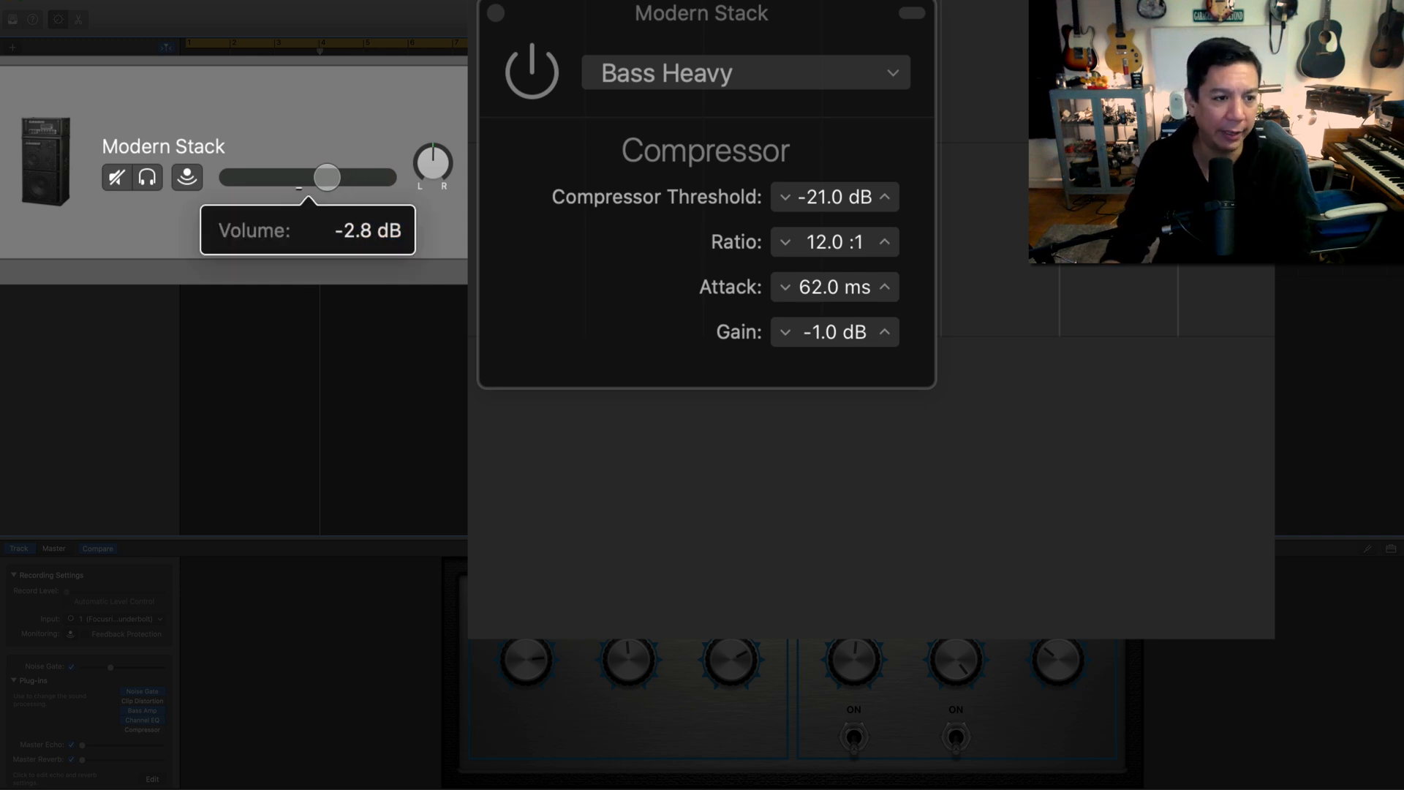
{"action": "left_click_drag", "start_coordinate": [326, 176], "coordinate": [316, 177]}
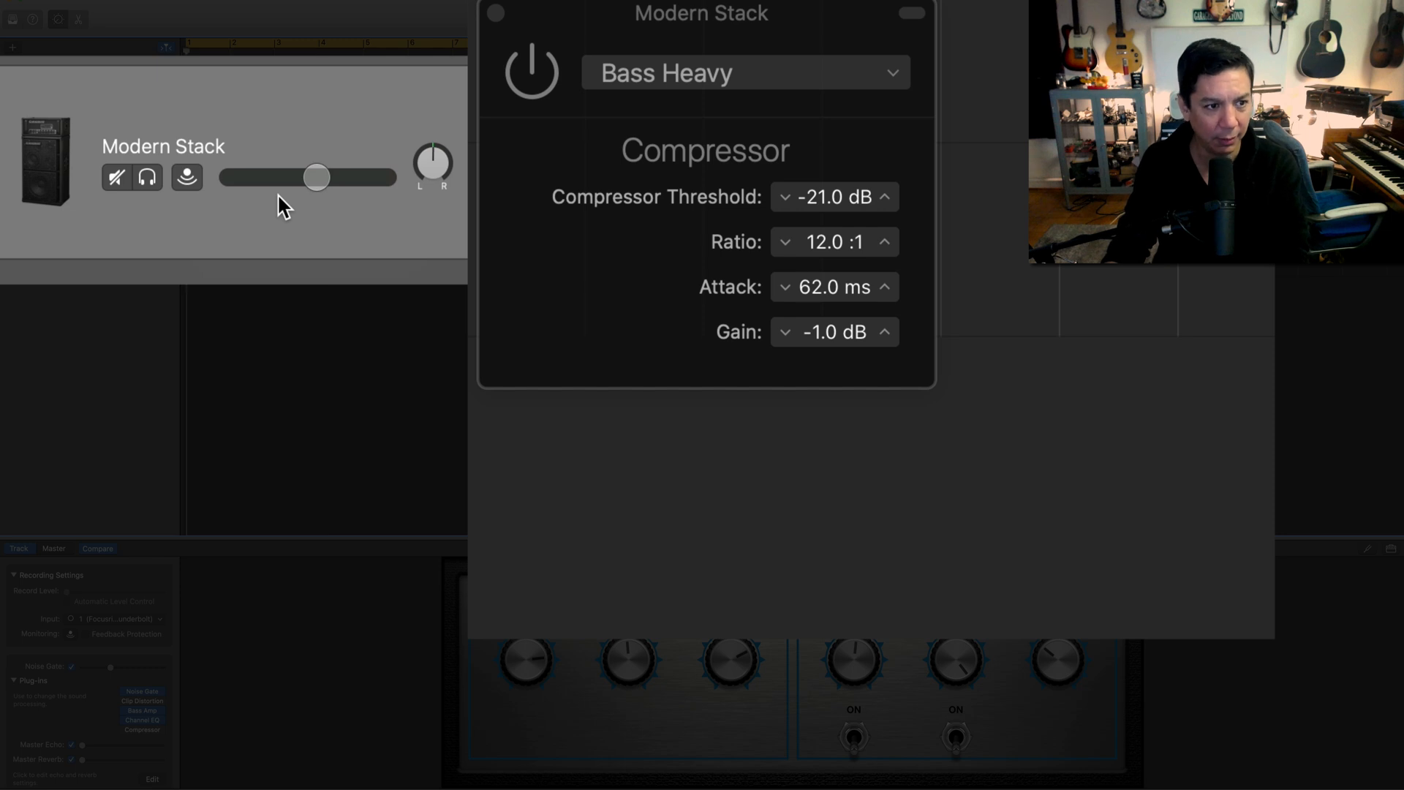
{"action": "left_click_drag", "start_coordinate": [316, 177], "coordinate": [315, 177]}
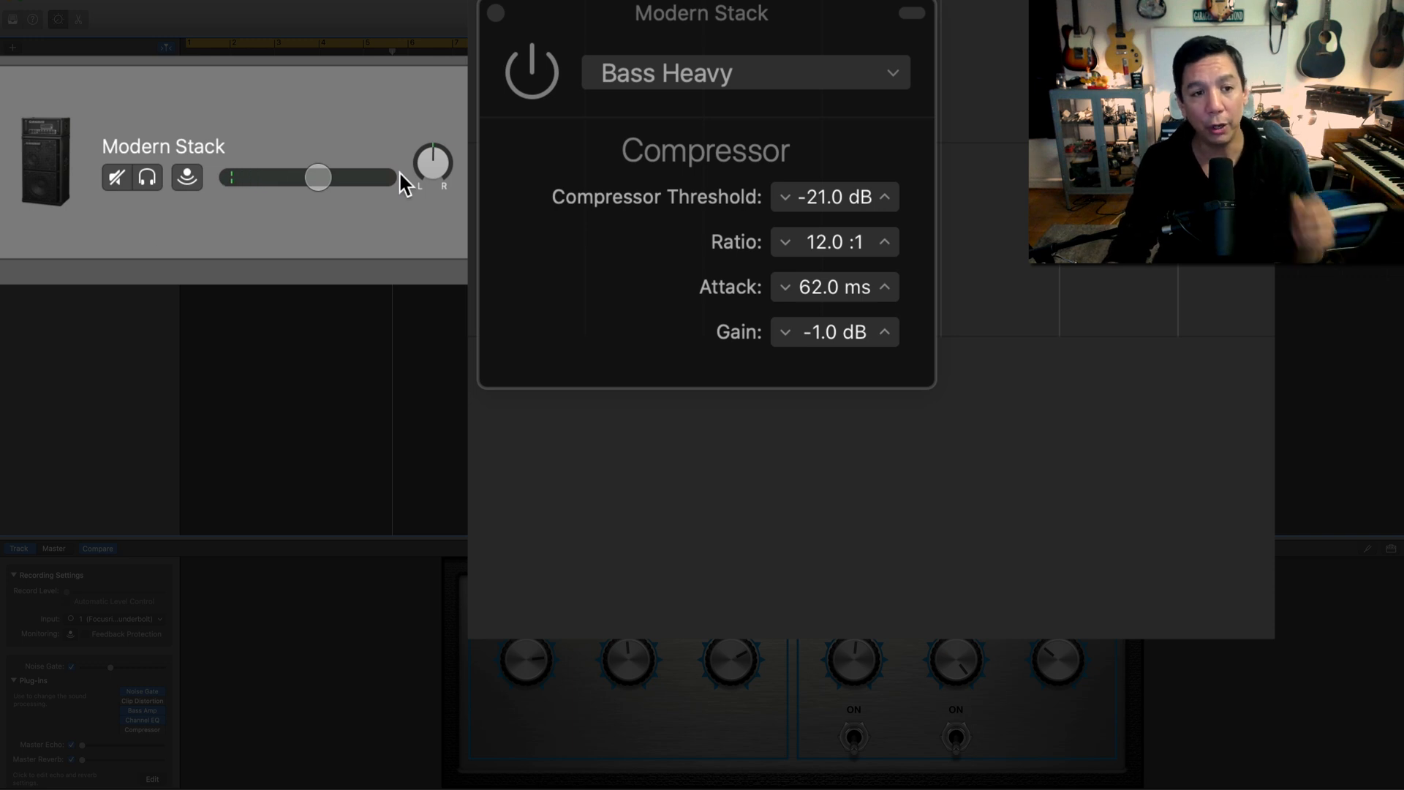
{"action": "left_click", "coordinate": [319, 177]}
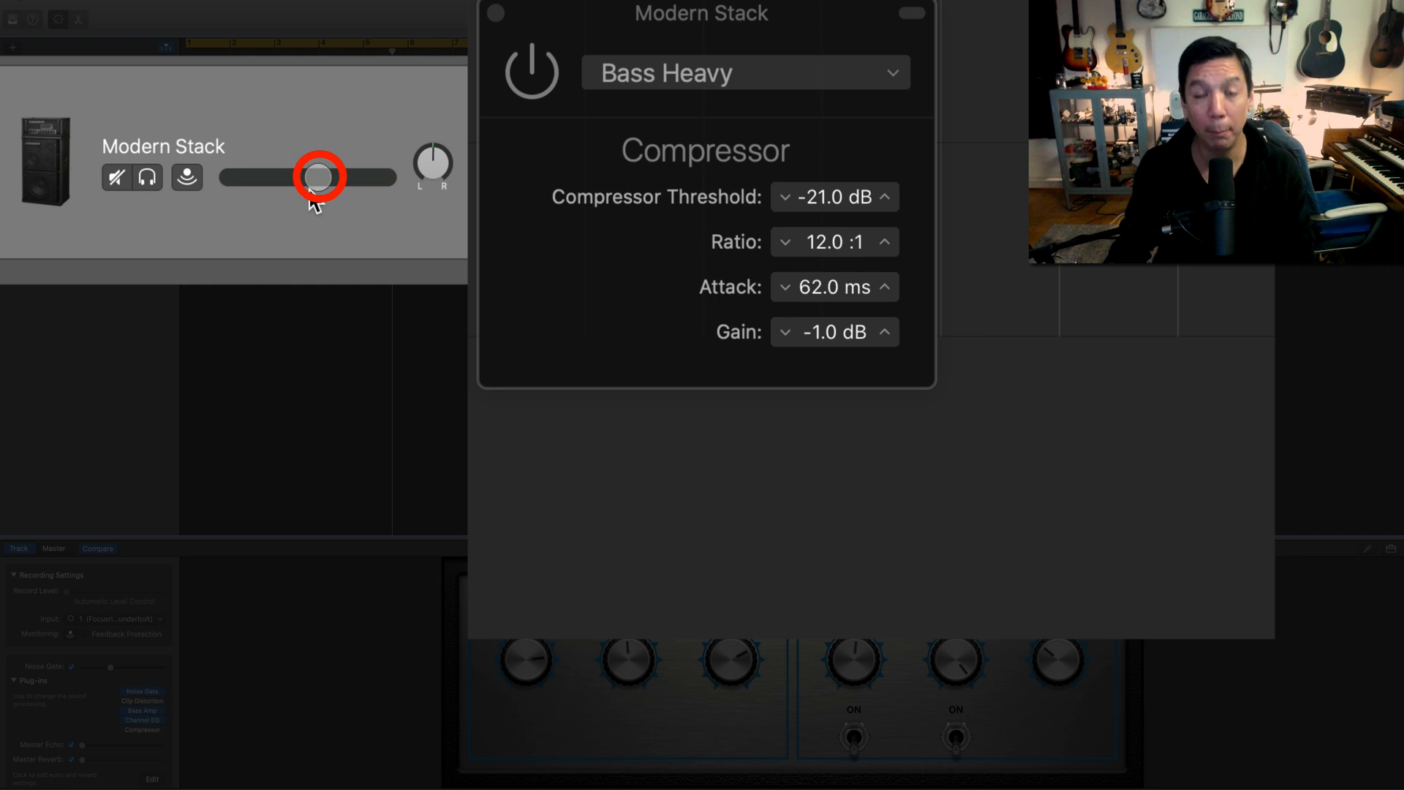
- Return the track volume to +0.0 dB, then settle it at about -3.6 dB as a mix starting point
{"action": "left_click_drag", "start_coordinate": [318, 177], "coordinate": [340, 177]}
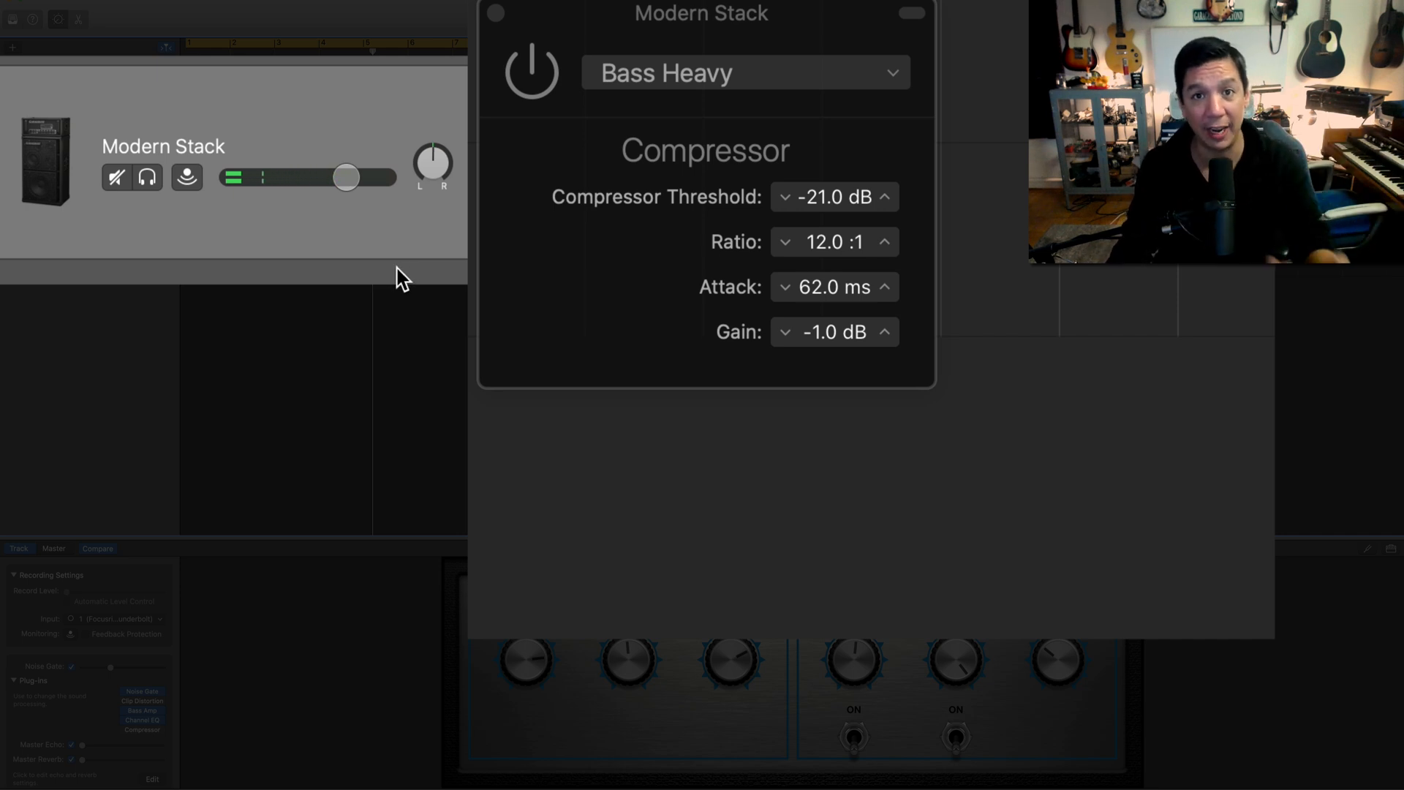
{"action": "left_click_drag", "start_coordinate": [347, 177], "coordinate": [347, 177]}
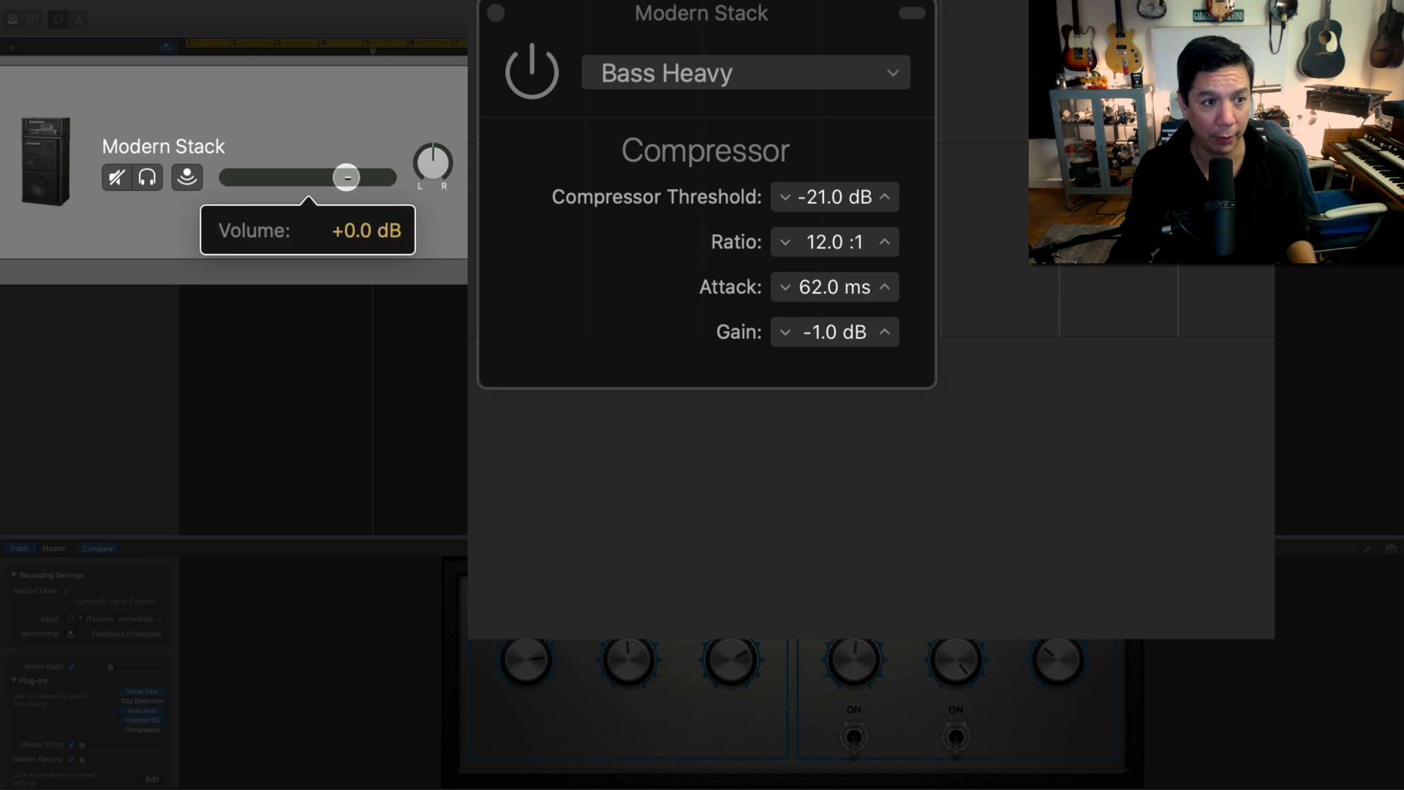
{"action": "left_click_drag", "start_coordinate": [348, 177], "coordinate": [322, 177]}
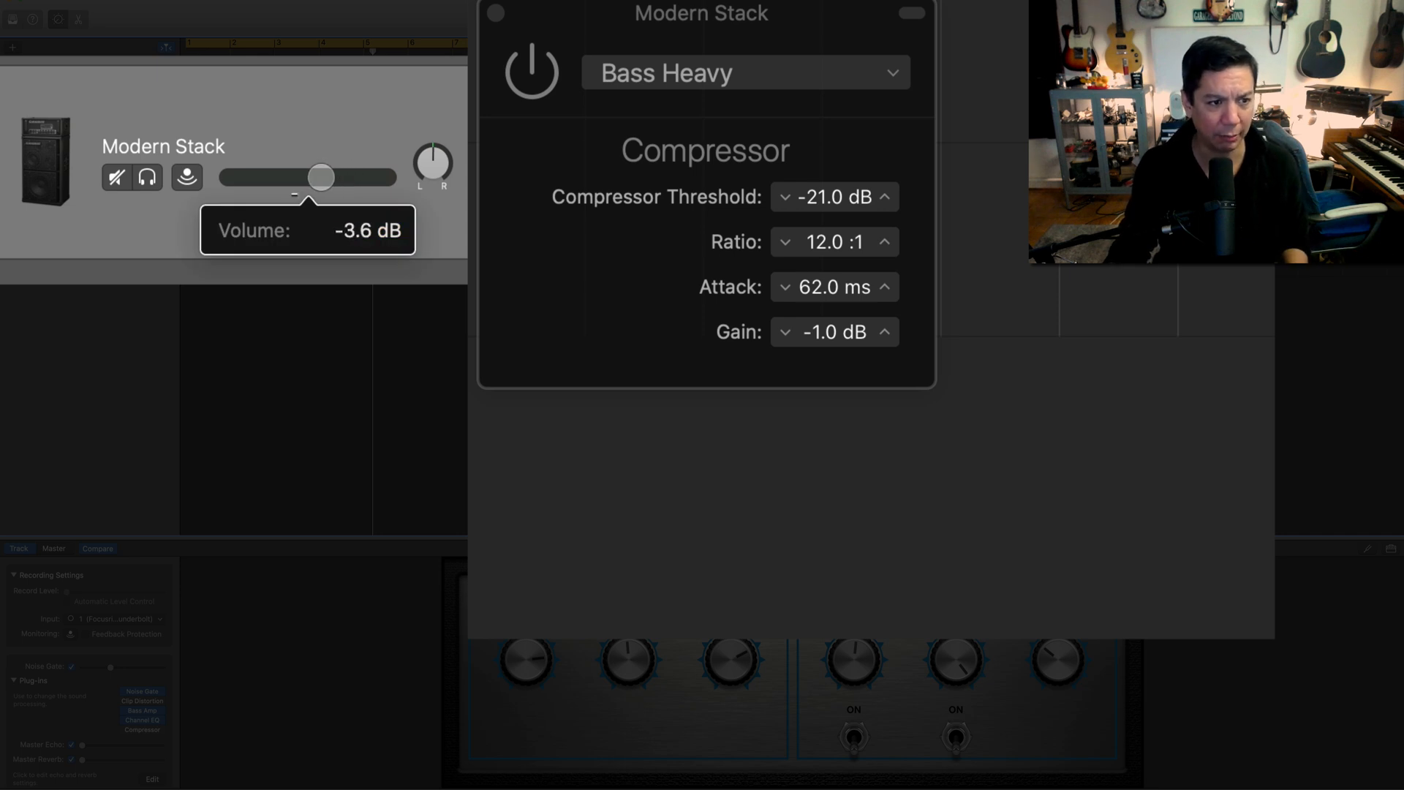
{"action": "left_click_drag", "start_coordinate": [323, 177], "coordinate": [320, 177]}
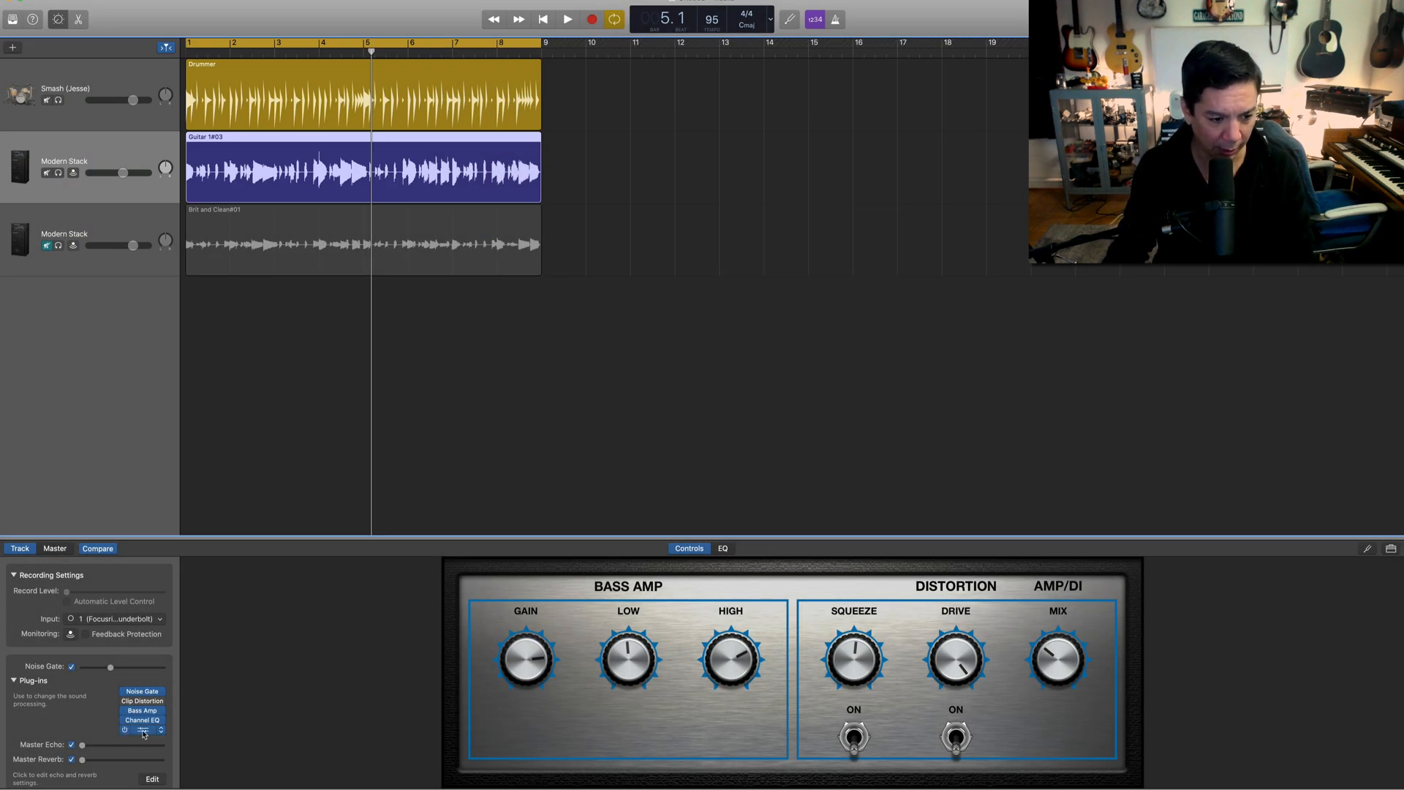
- Reopen the bass compressor plug-in, switched on with its Bass Heavy settings
{"action": "left_click", "coordinate": [142, 728]}
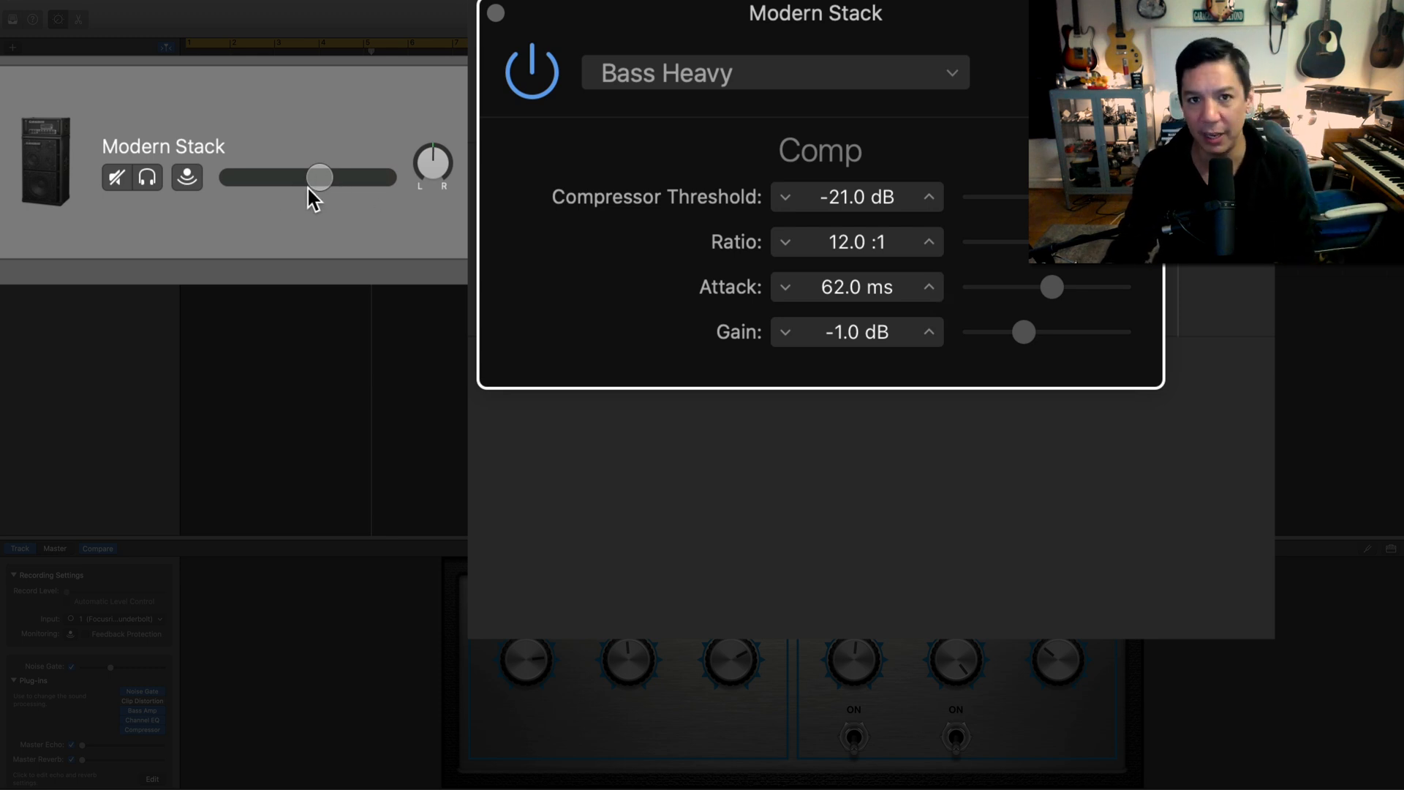
{"action": "mouse_move", "coordinate": [321, 177]}
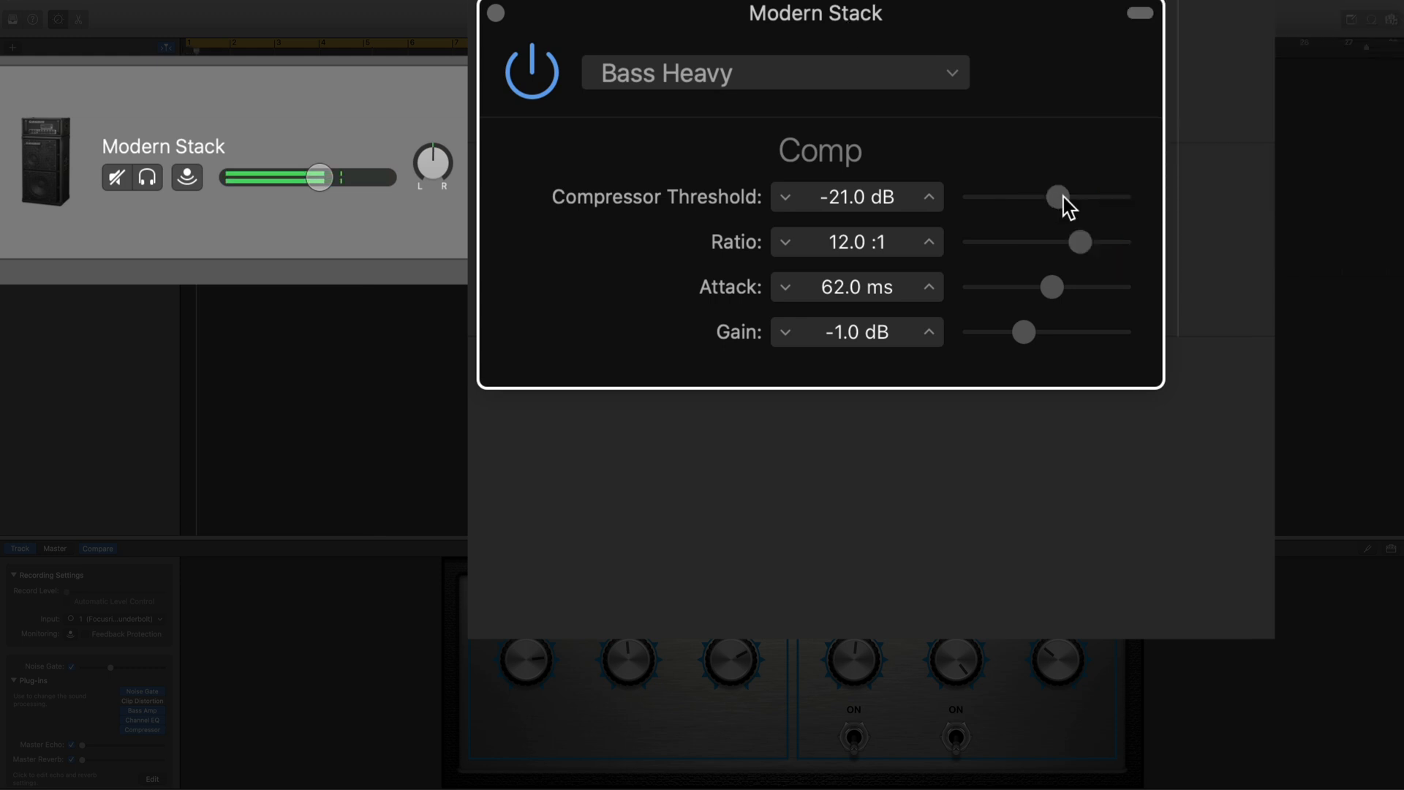
- Pull the compressor threshold down past -49 dB, then back up above -47 dB
{"action": "left_click_drag", "start_coordinate": [1058, 193], "coordinate": [1027, 195]}
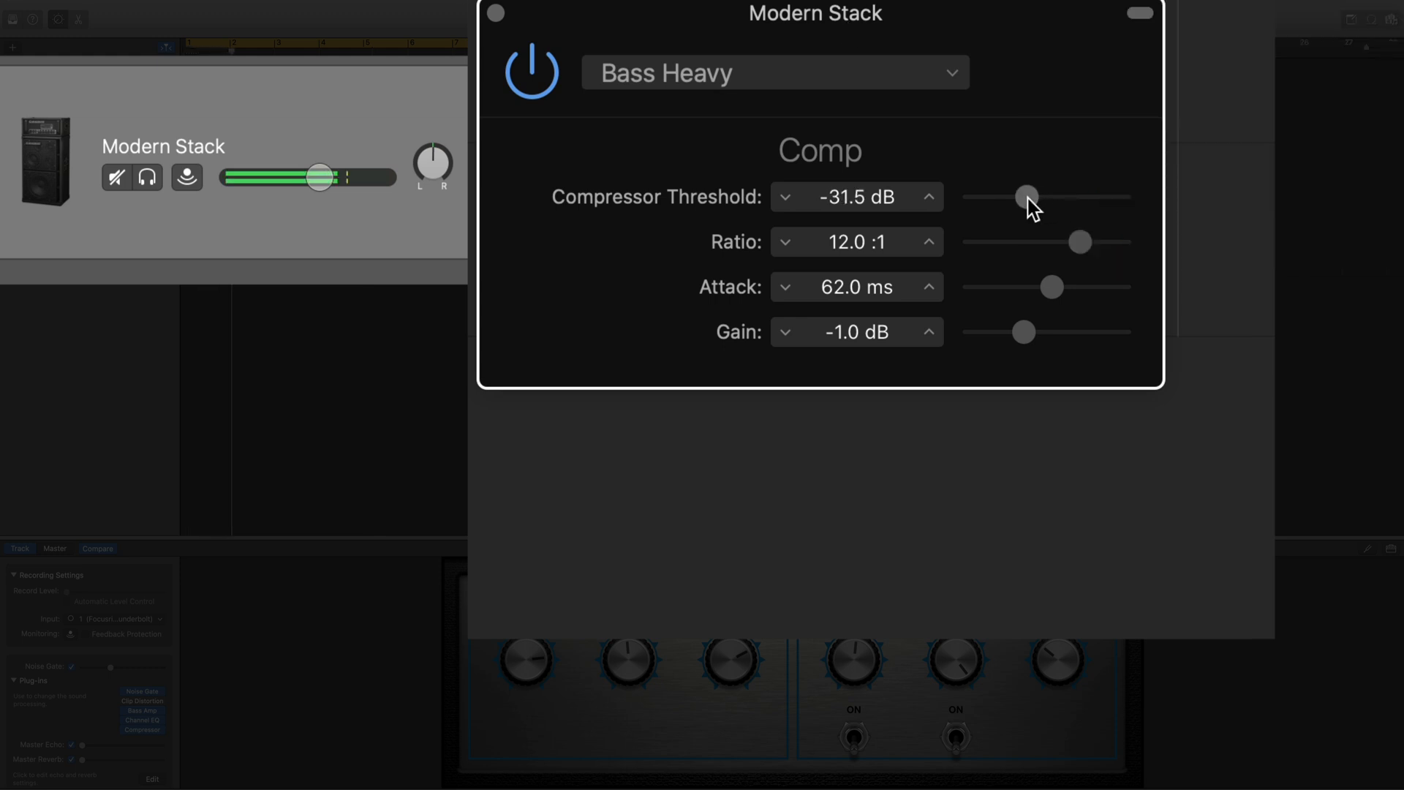
{"action": "left_click_drag", "start_coordinate": [1027, 196], "coordinate": [999, 196]}
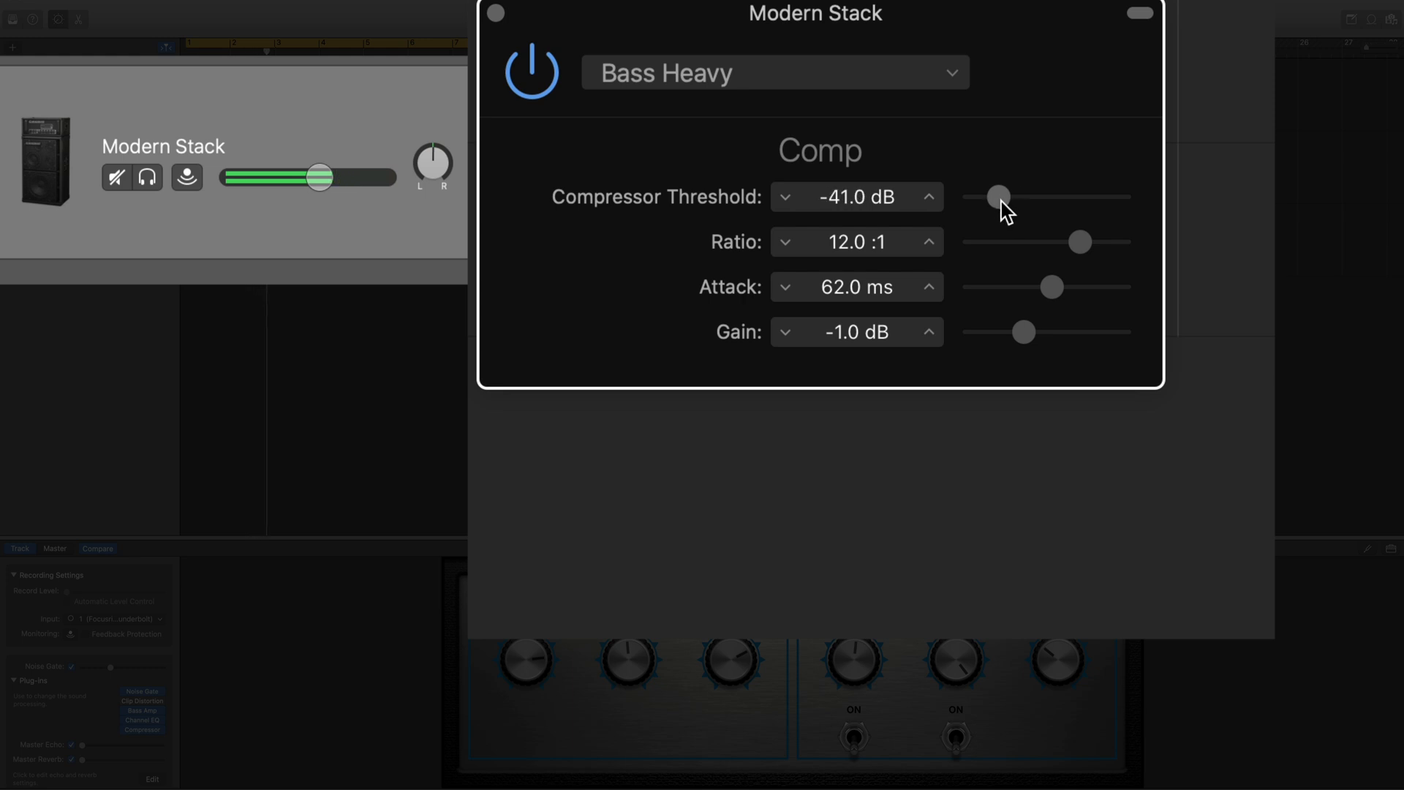
{"action": "left_click_drag", "start_coordinate": [1000, 196], "coordinate": [973, 196]}
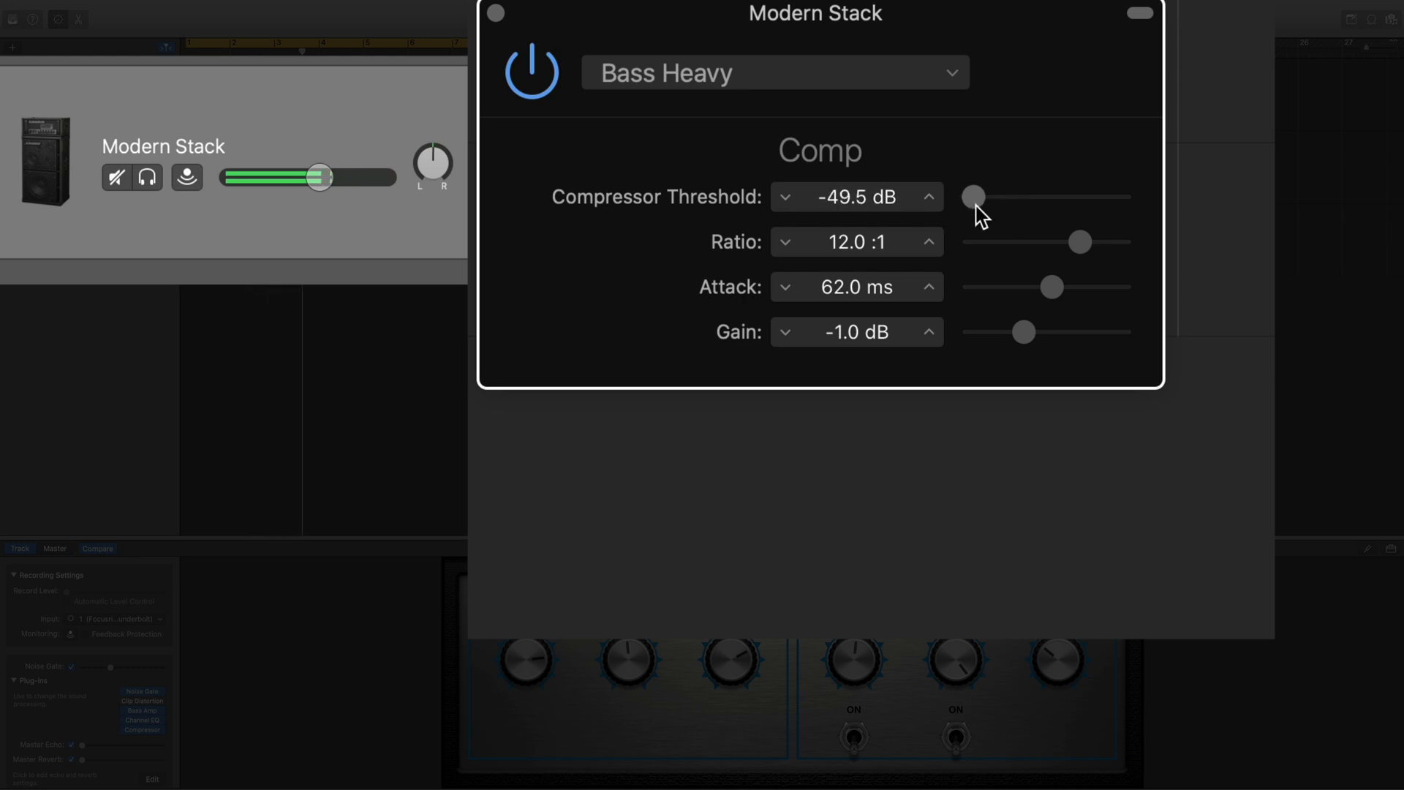
{"action": "left_click_drag", "start_coordinate": [974, 196], "coordinate": [980, 196]}
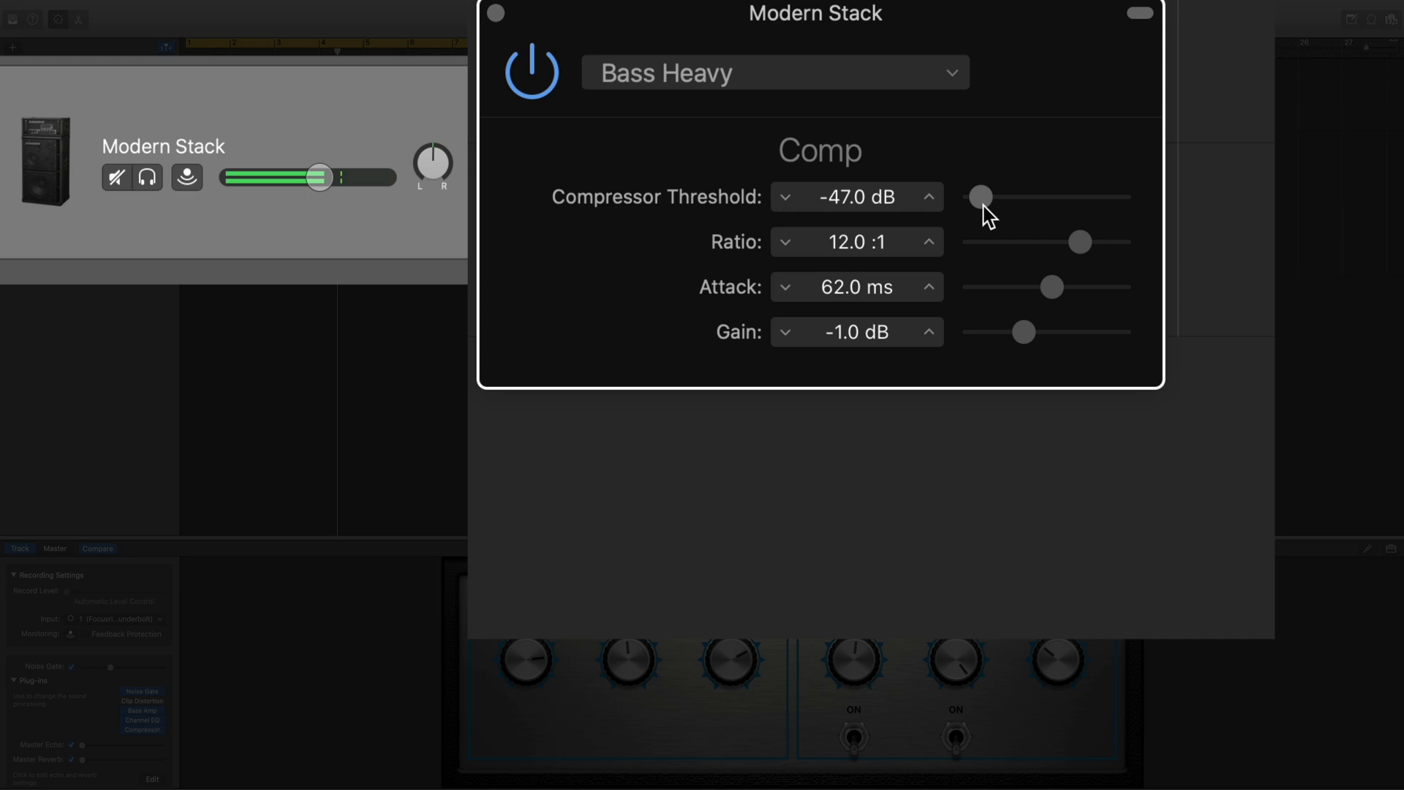
- Raise the compressor threshold gradually to settle around -39.5 dB
{"action": "left_click_drag", "start_coordinate": [980, 196], "coordinate": [991, 196]}
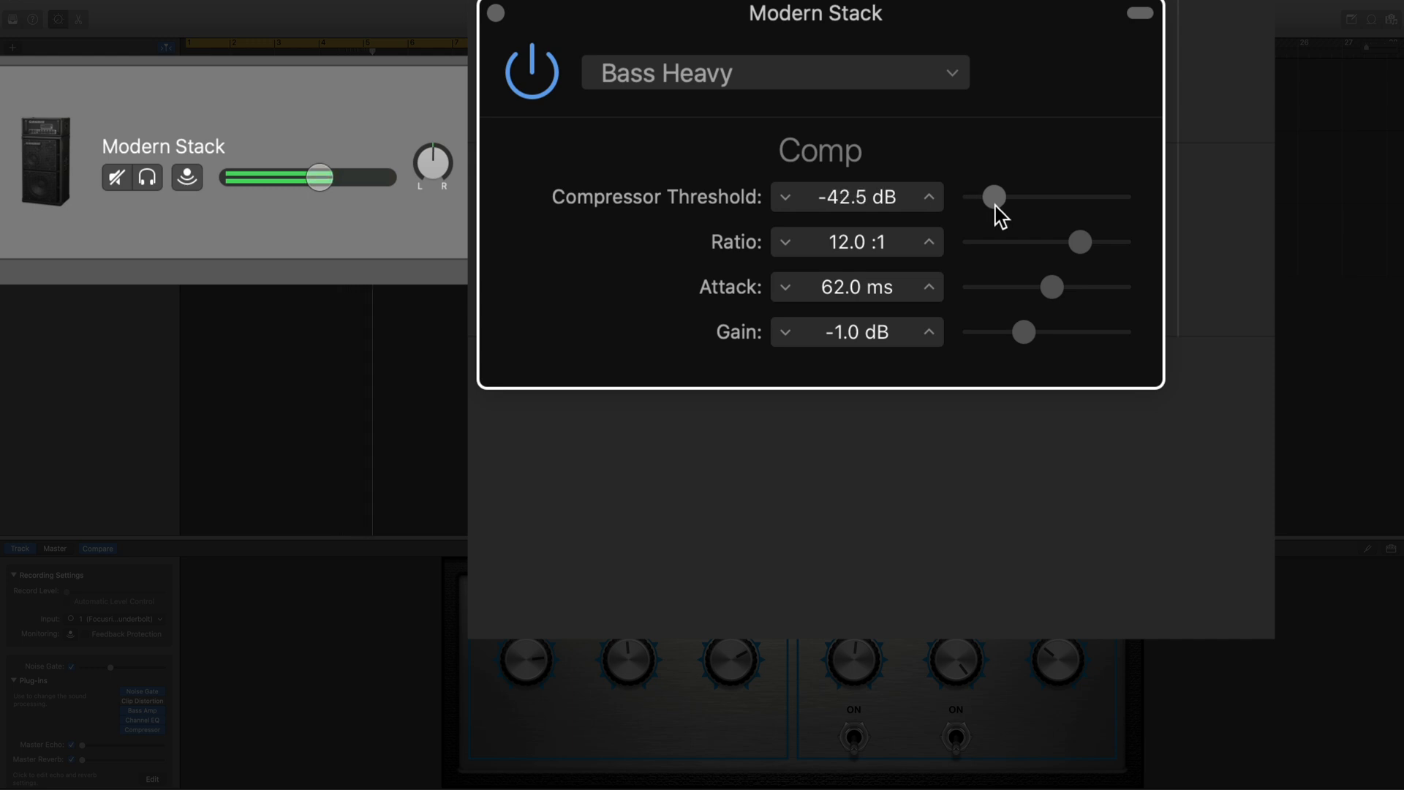
{"action": "left_click_drag", "start_coordinate": [992, 195], "coordinate": [999, 194]}
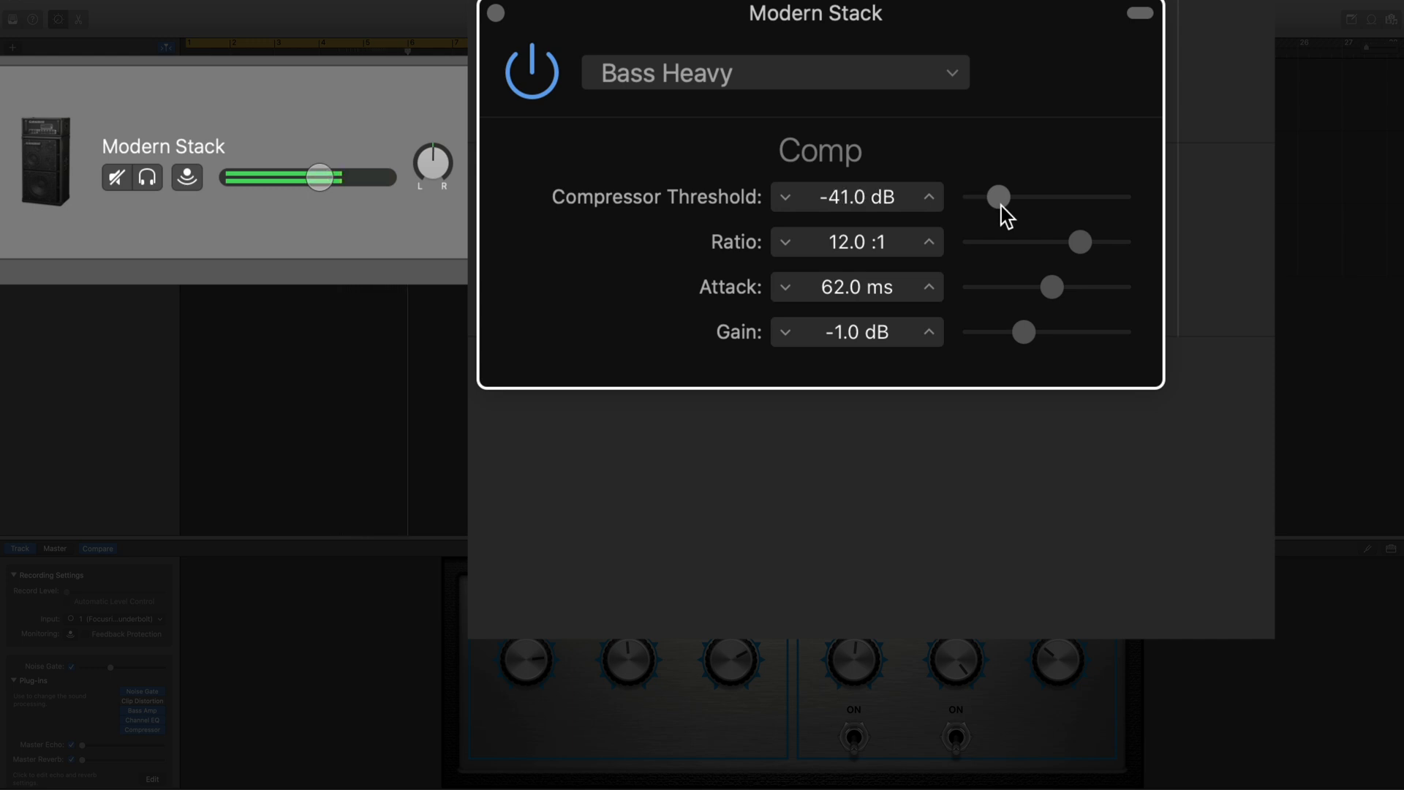
{"action": "left_click_drag", "start_coordinate": [995, 196], "coordinate": [1003, 196]}
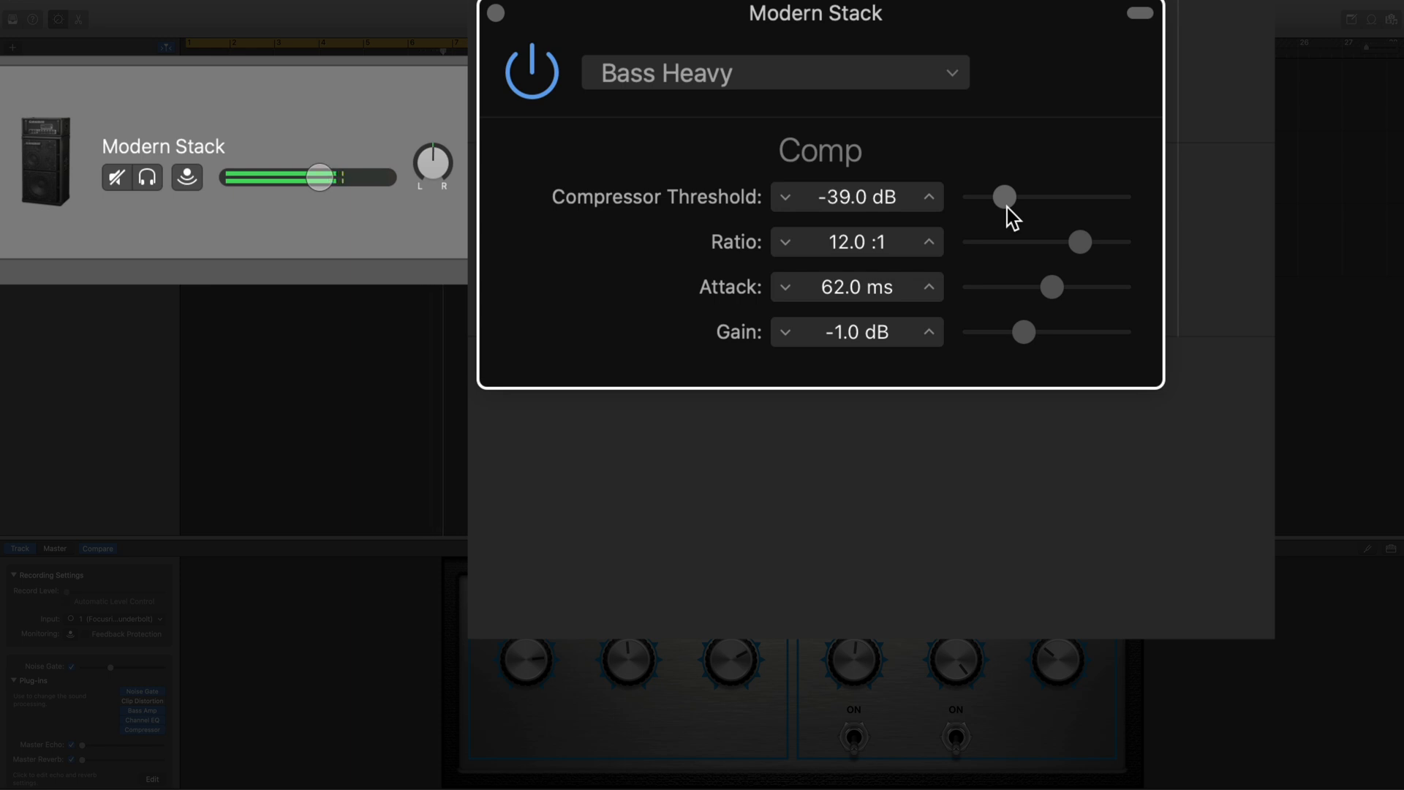
{"action": "left_click_drag", "start_coordinate": [1003, 196], "coordinate": [1003, 199]}
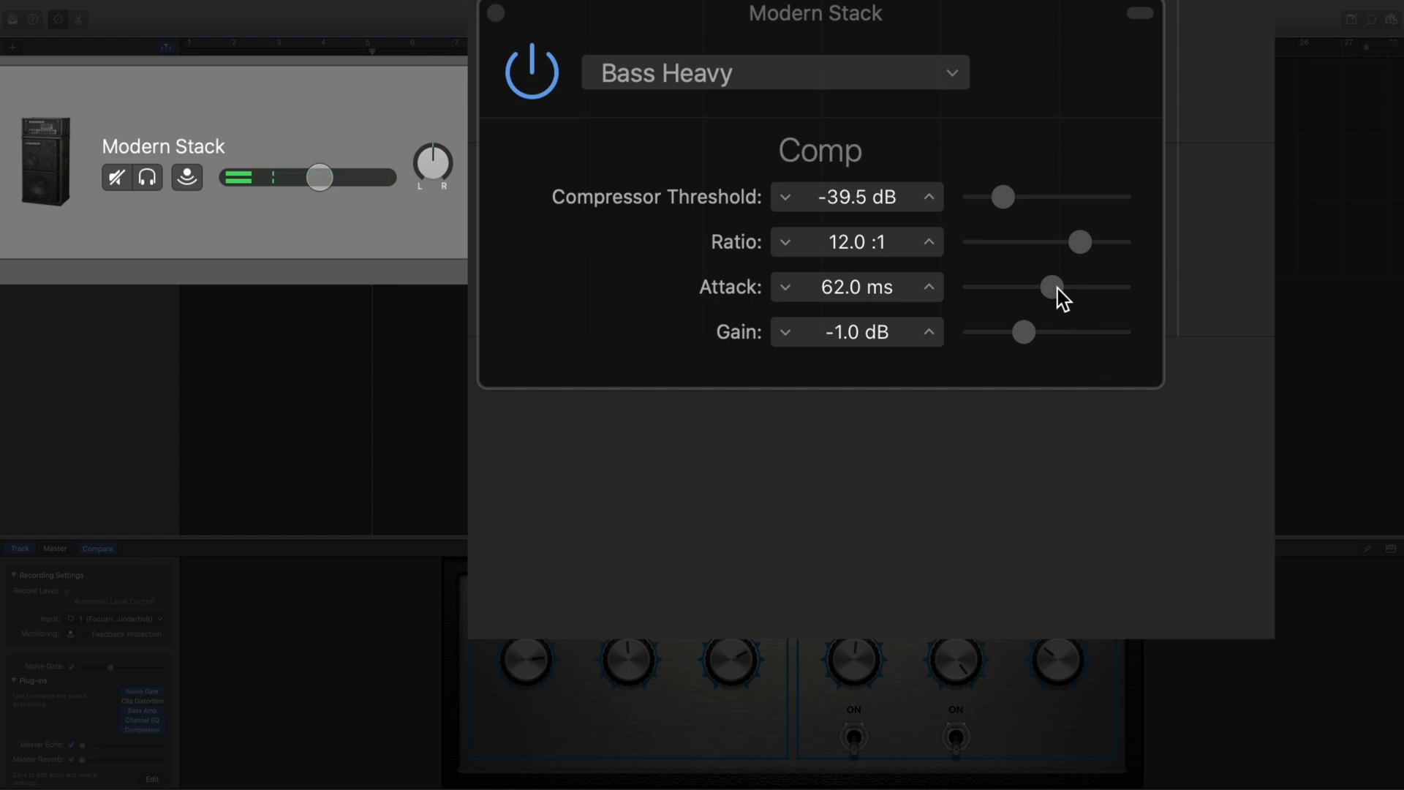
- Shorten the compressor attack from 62 ms to 12.5 ms, leaving the track volume untouched
{"action": "left_click_drag", "start_coordinate": [1052, 287], "coordinate": [1007, 286]}
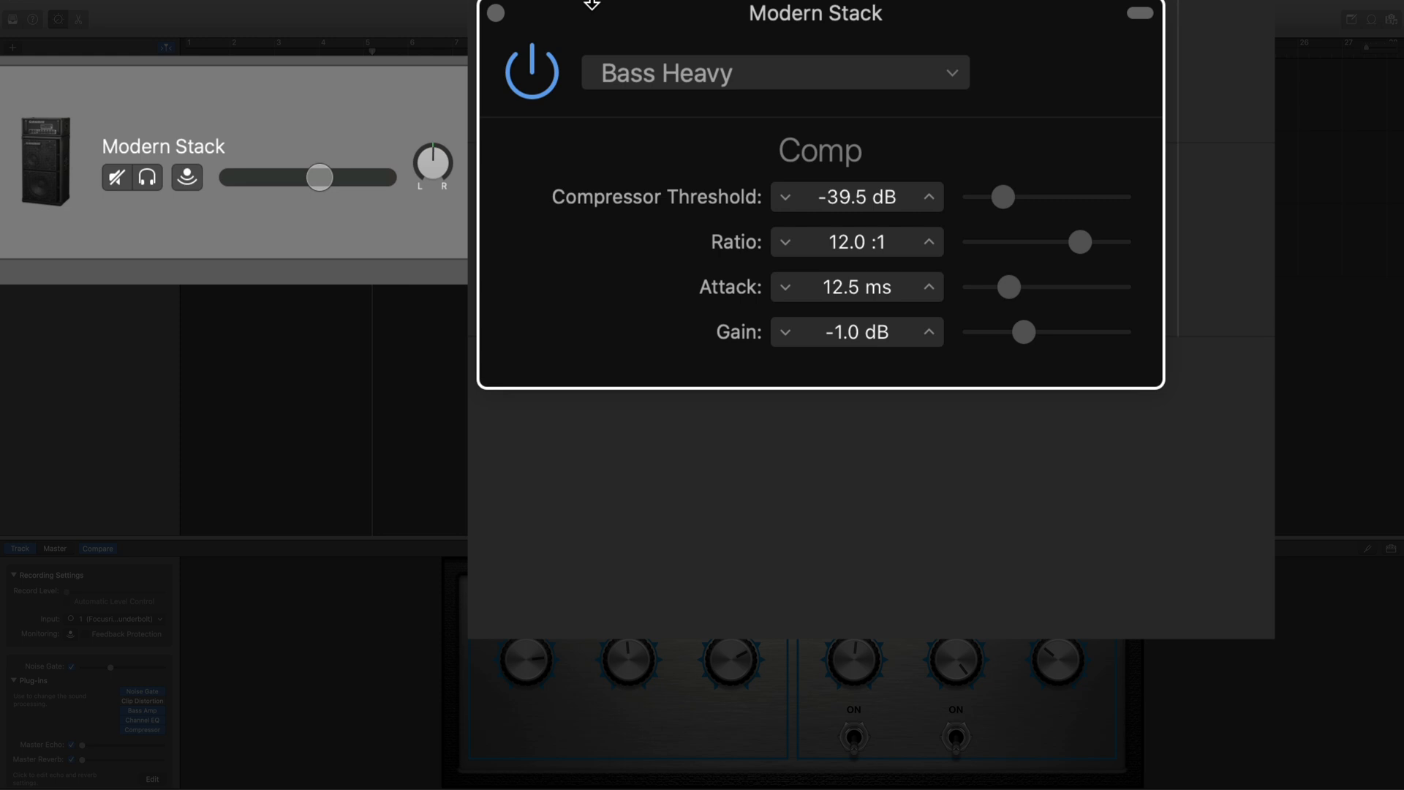
{"action": "mouse_move", "coordinate": [304, 126]}
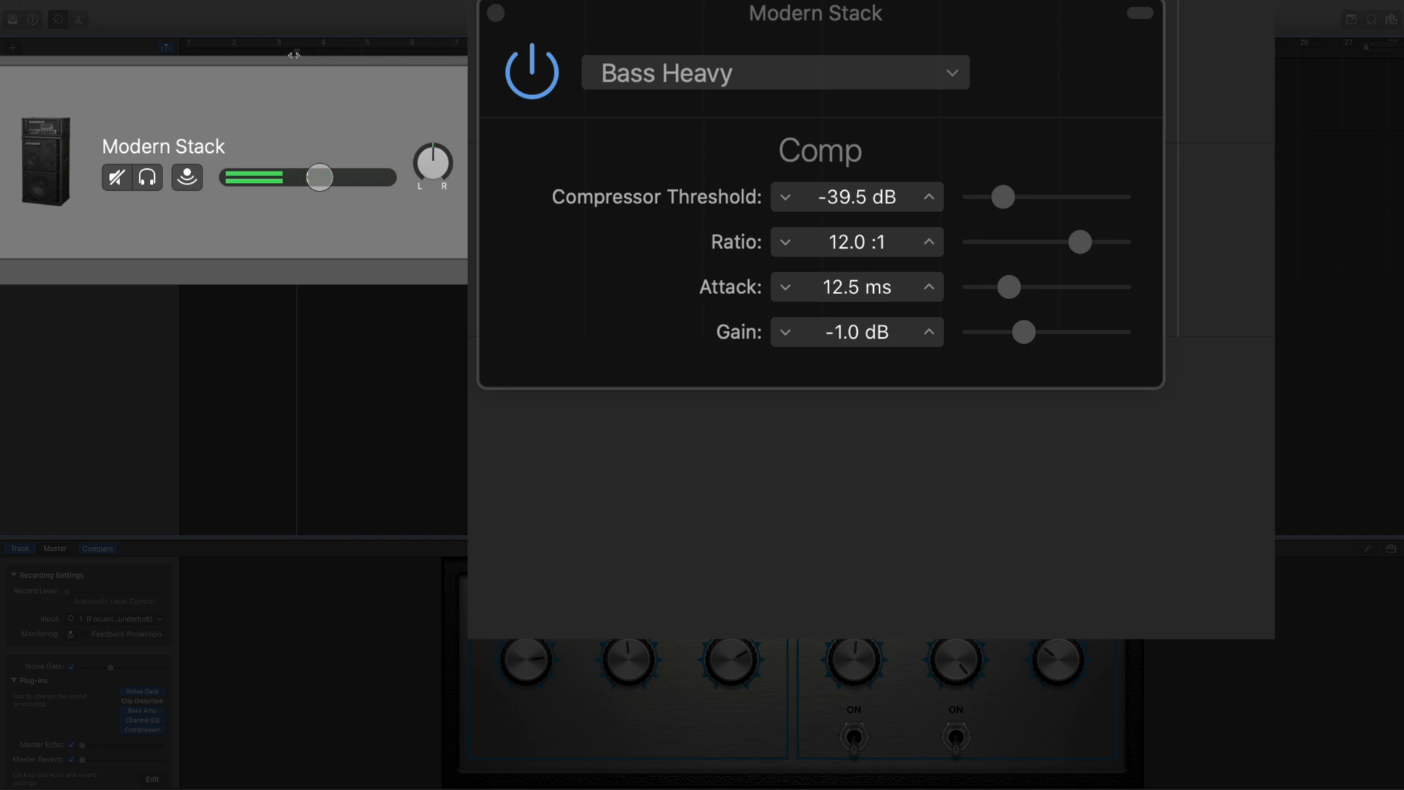
{"action": "left_click_drag", "start_coordinate": [320, 176], "coordinate": [320, 177]}
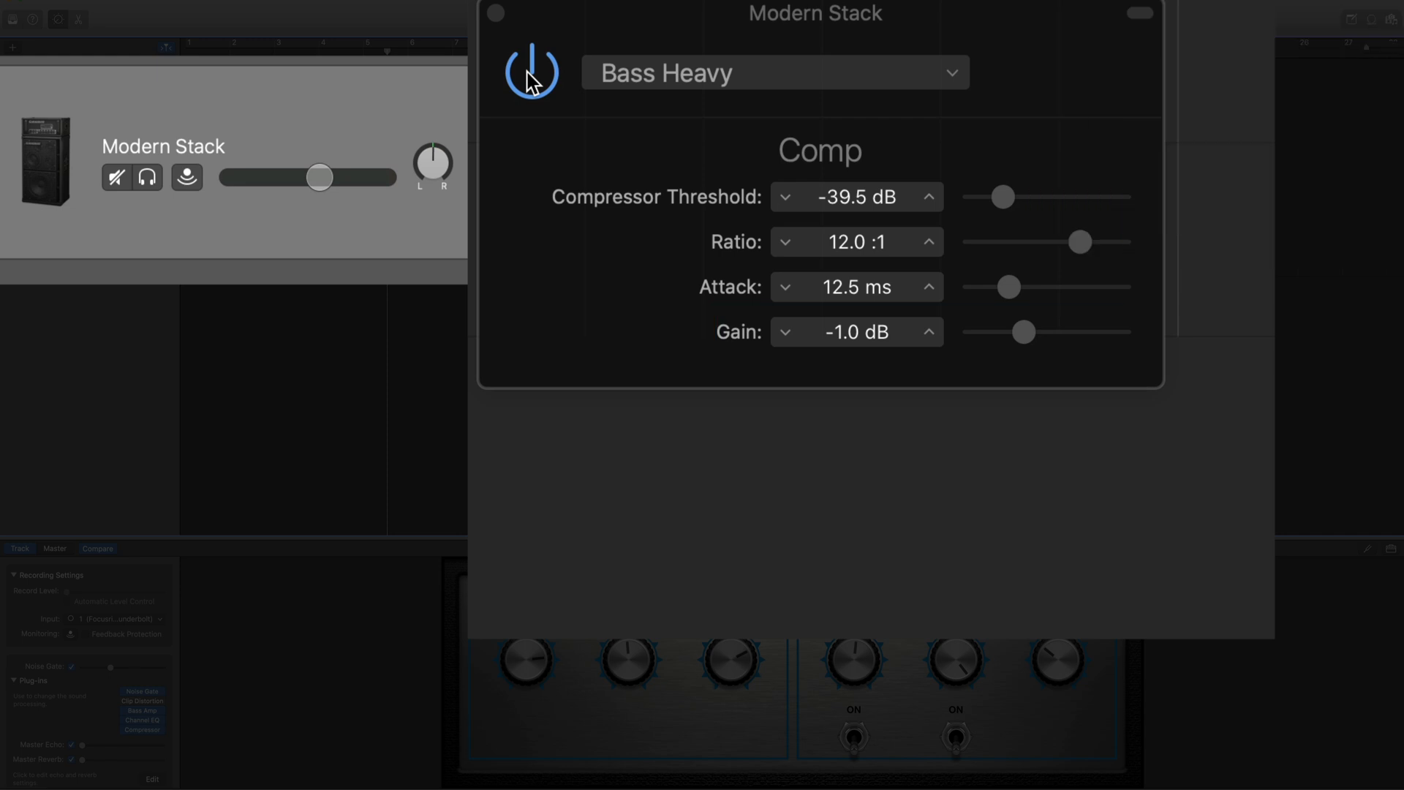
- A/B the bass with and without compression by toggling the compressor power several times
{"action": "left_click", "coordinate": [533, 72]}
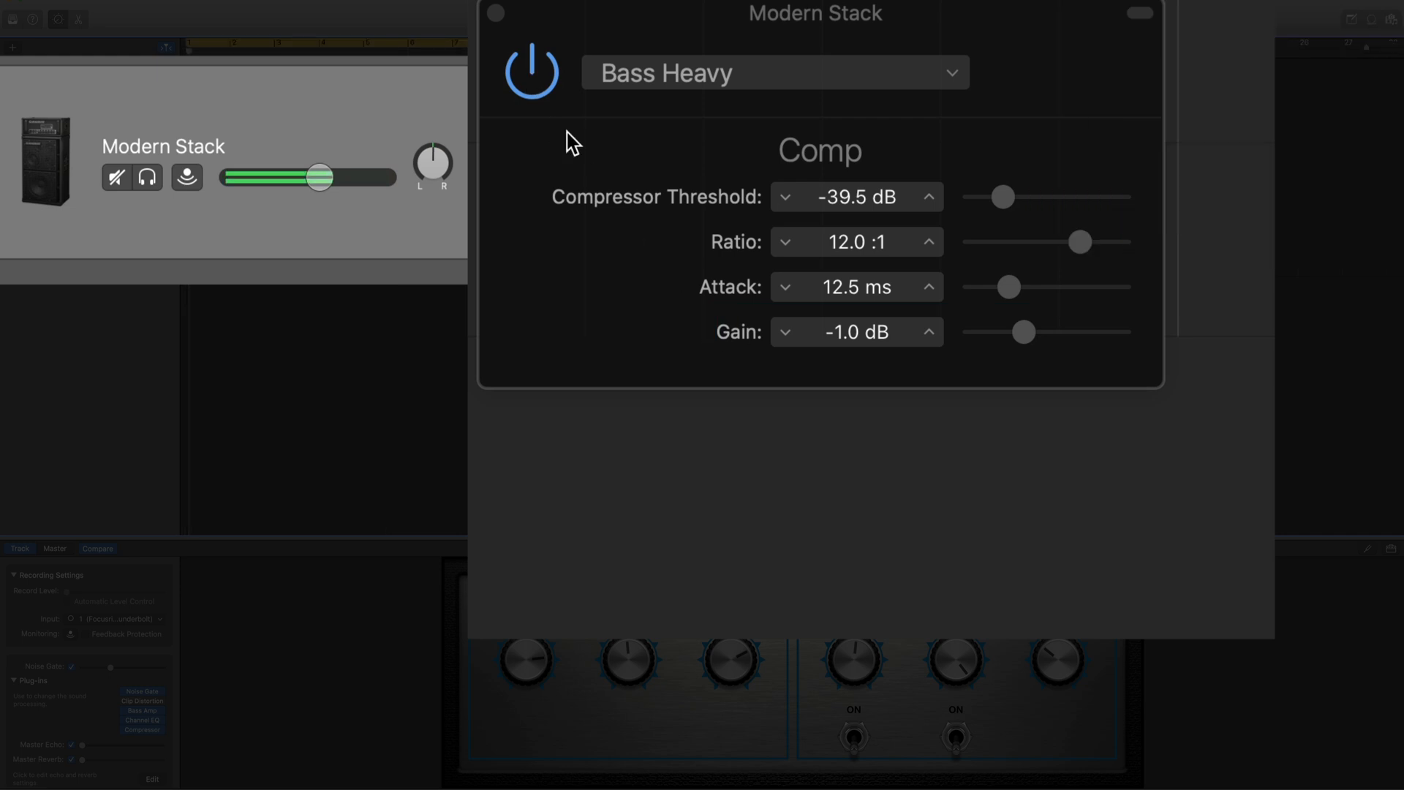
{"action": "left_click", "coordinate": [531, 71]}
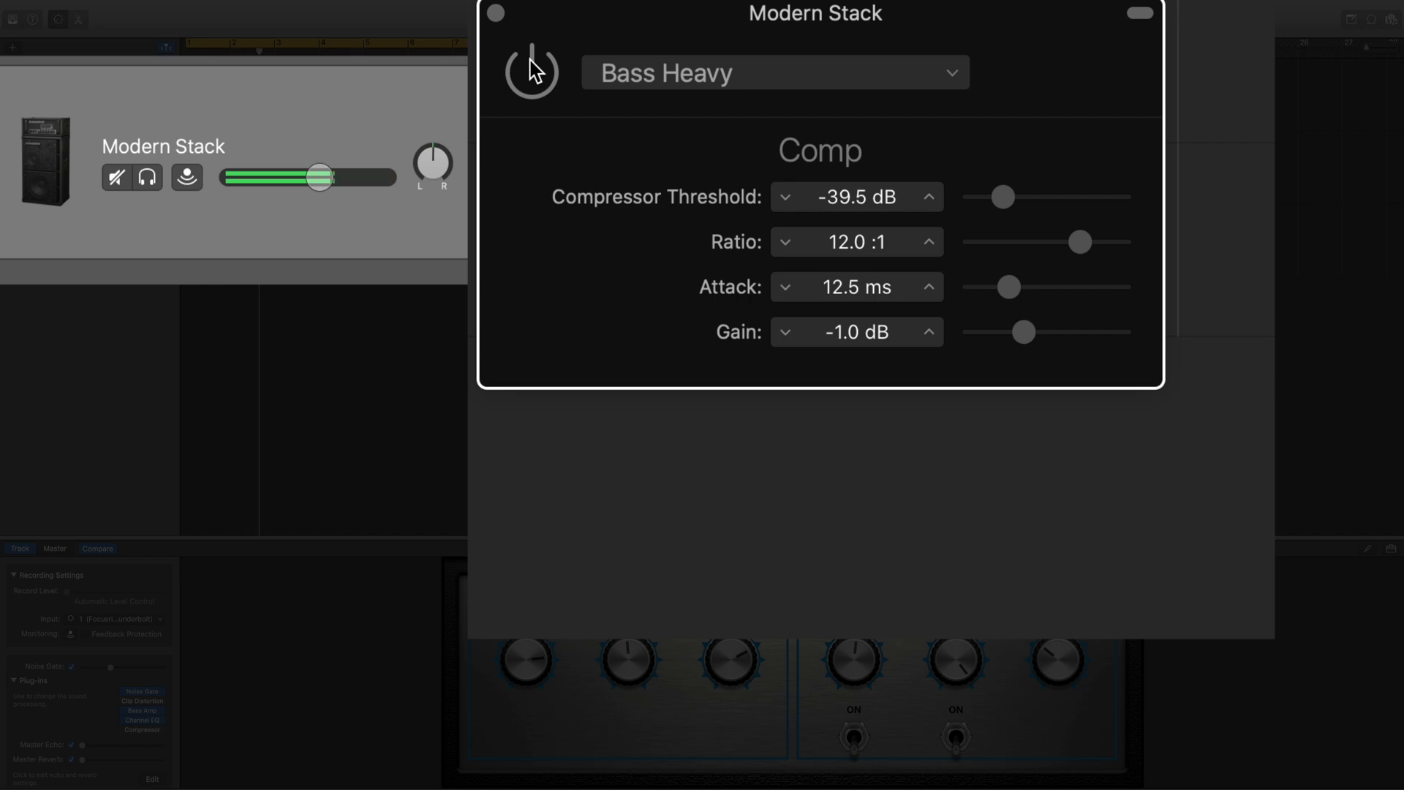
{"action": "left_click", "coordinate": [529, 70]}
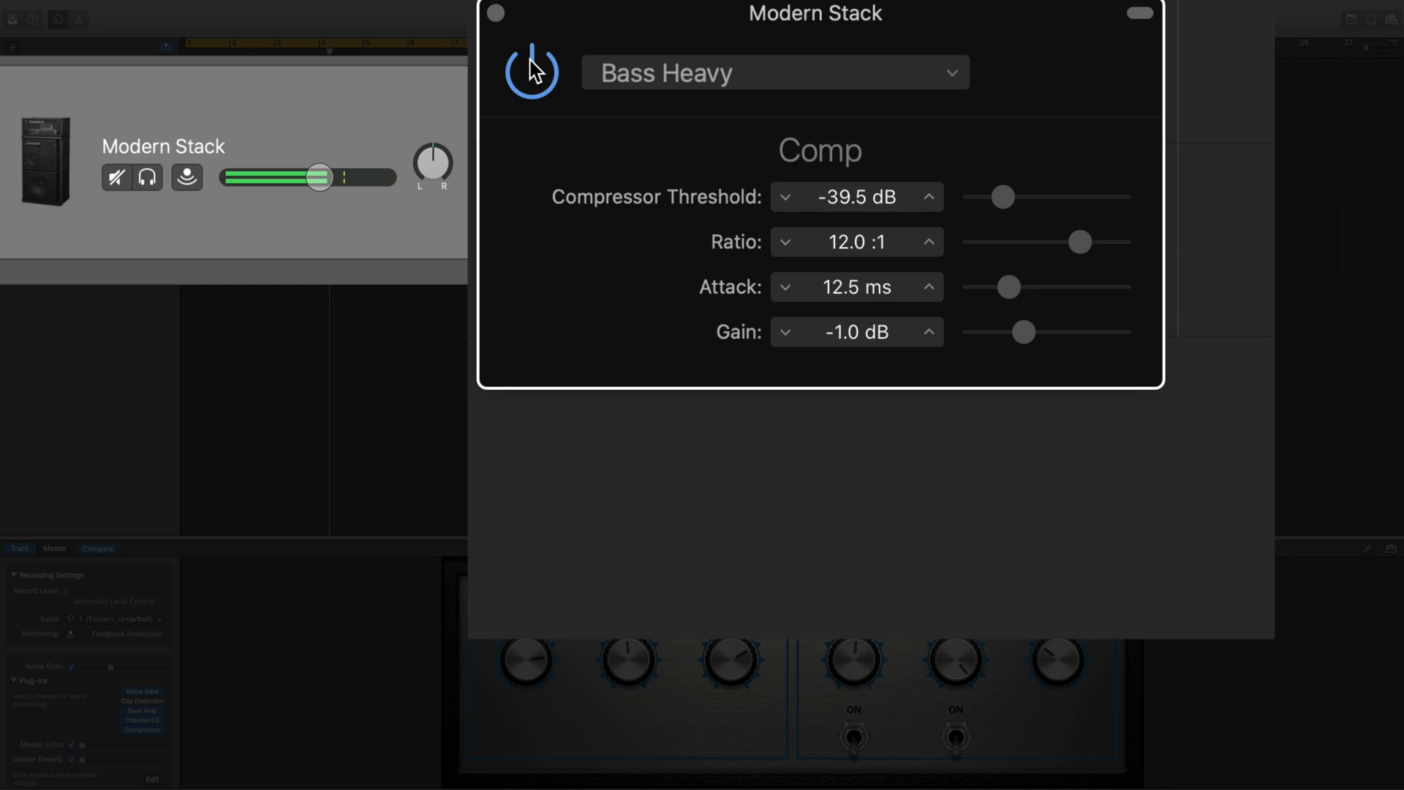
{"action": "left_click", "coordinate": [531, 70]}
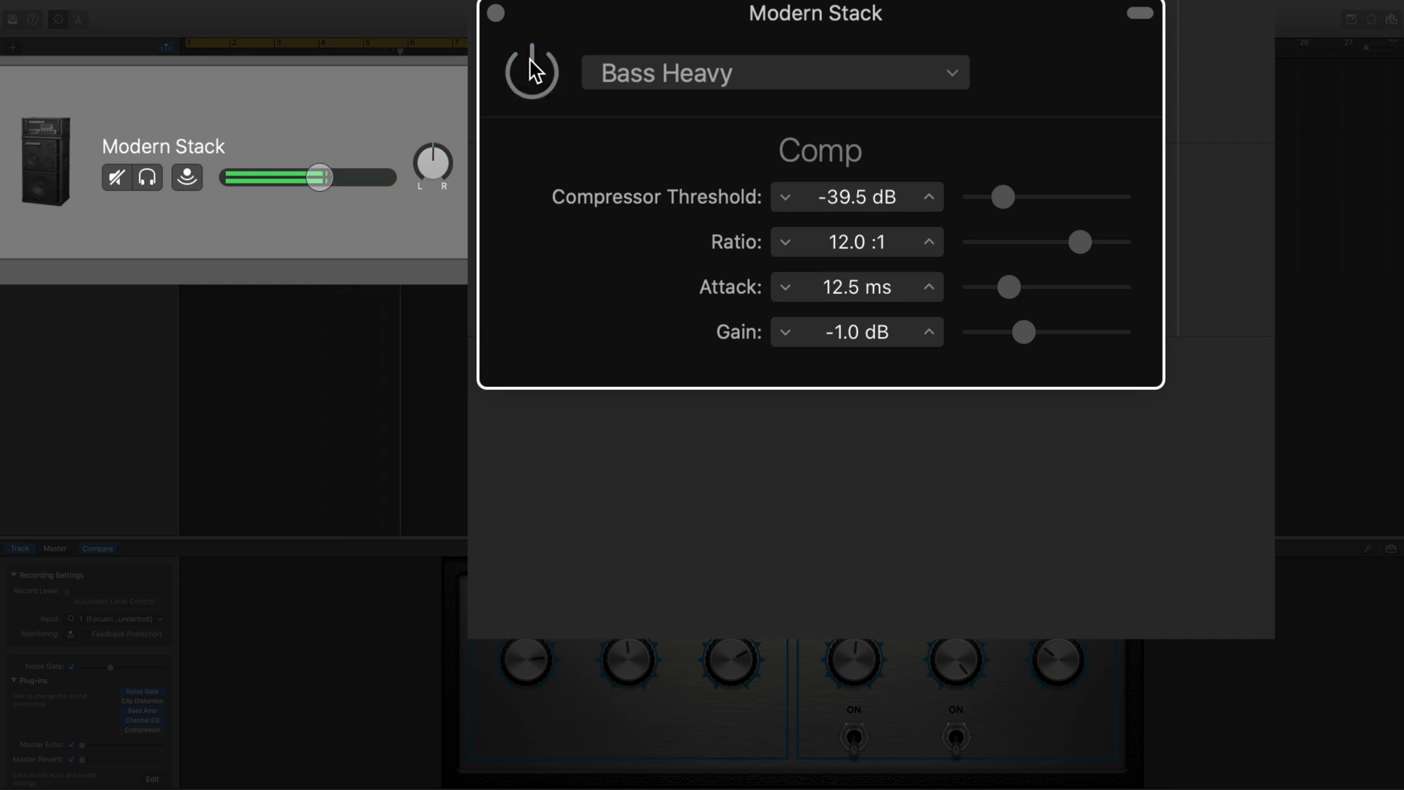
{"action": "left_click", "coordinate": [531, 70]}
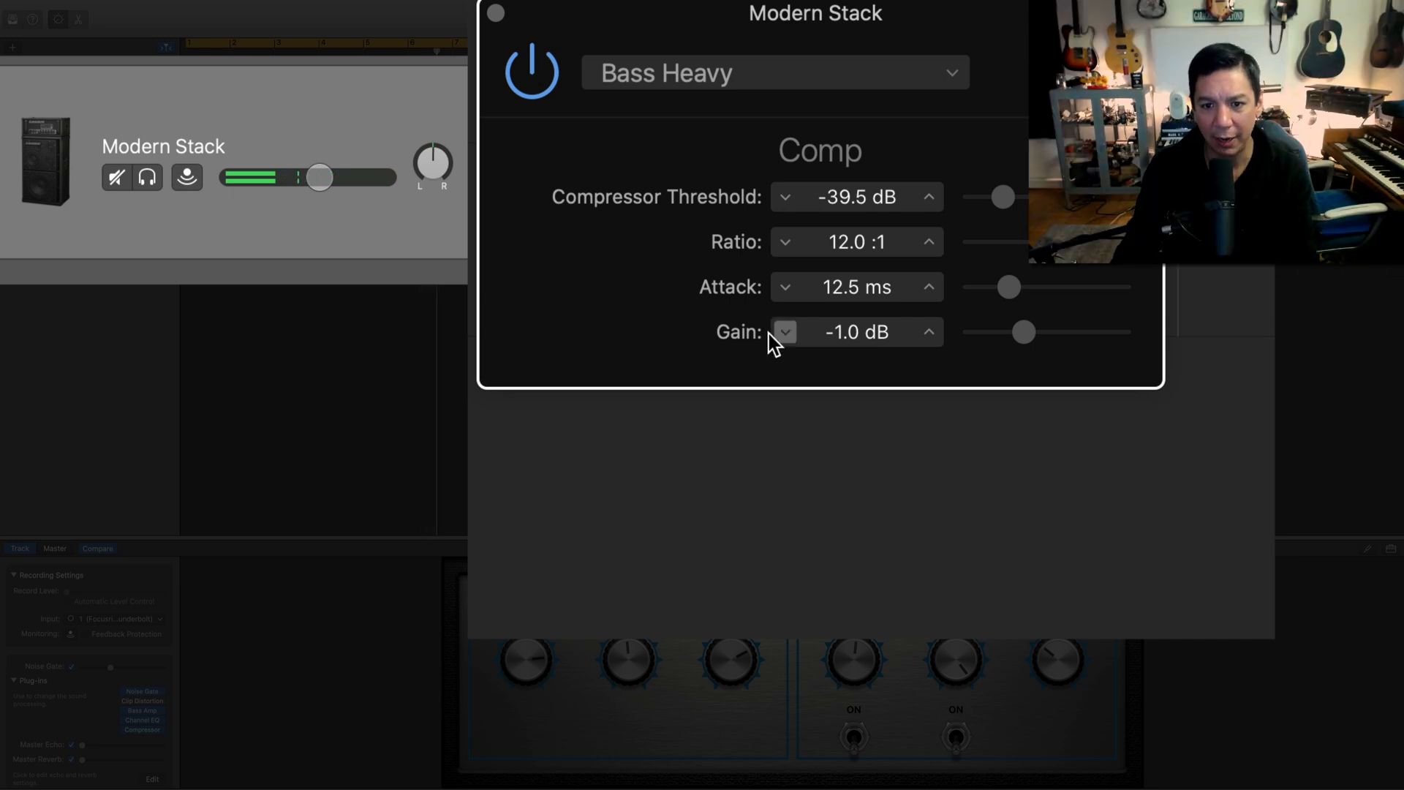
- Lower the compressor gain to -2.0 dB and compare bypassed versus compressed once more
{"action": "left_click", "coordinate": [784, 332]}
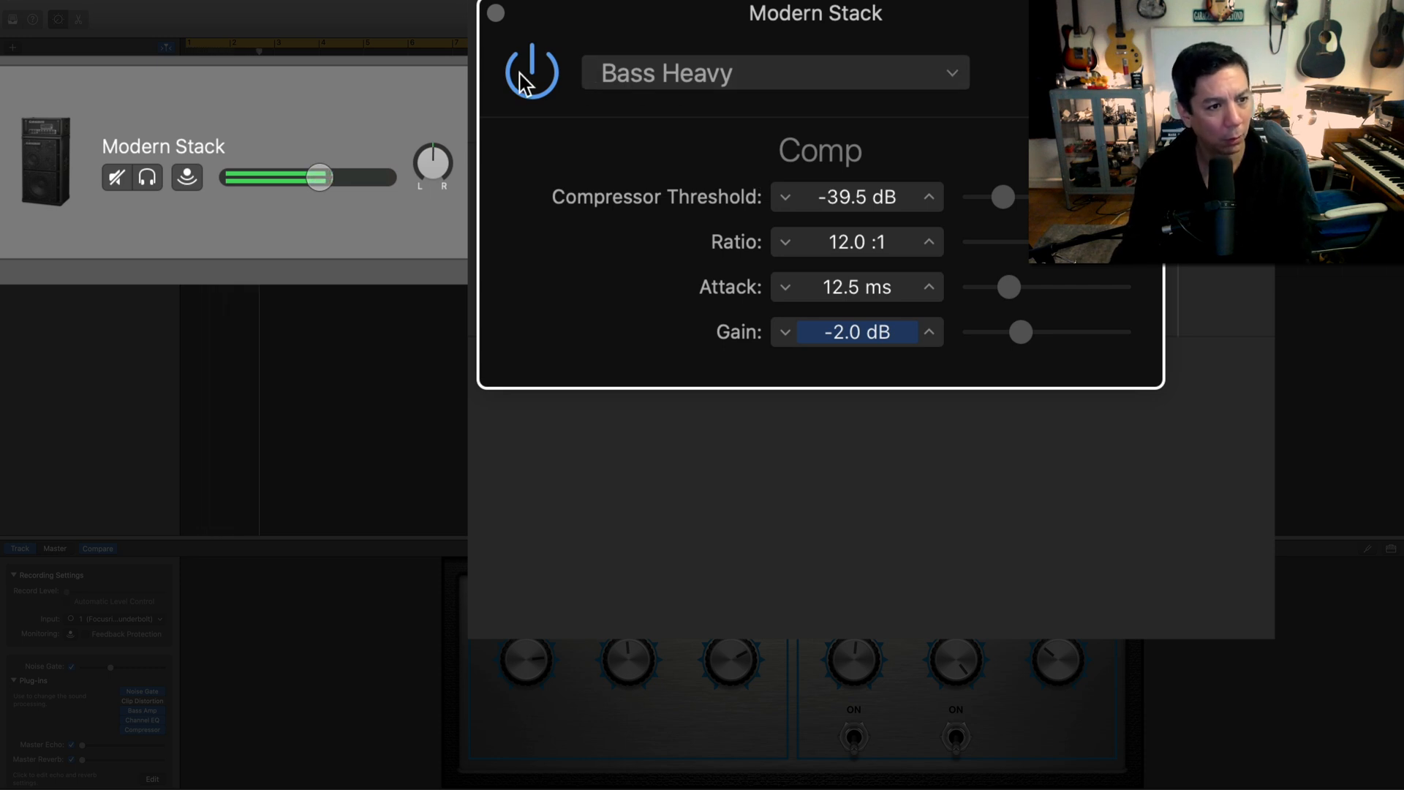
{"action": "left_click", "coordinate": [531, 70]}
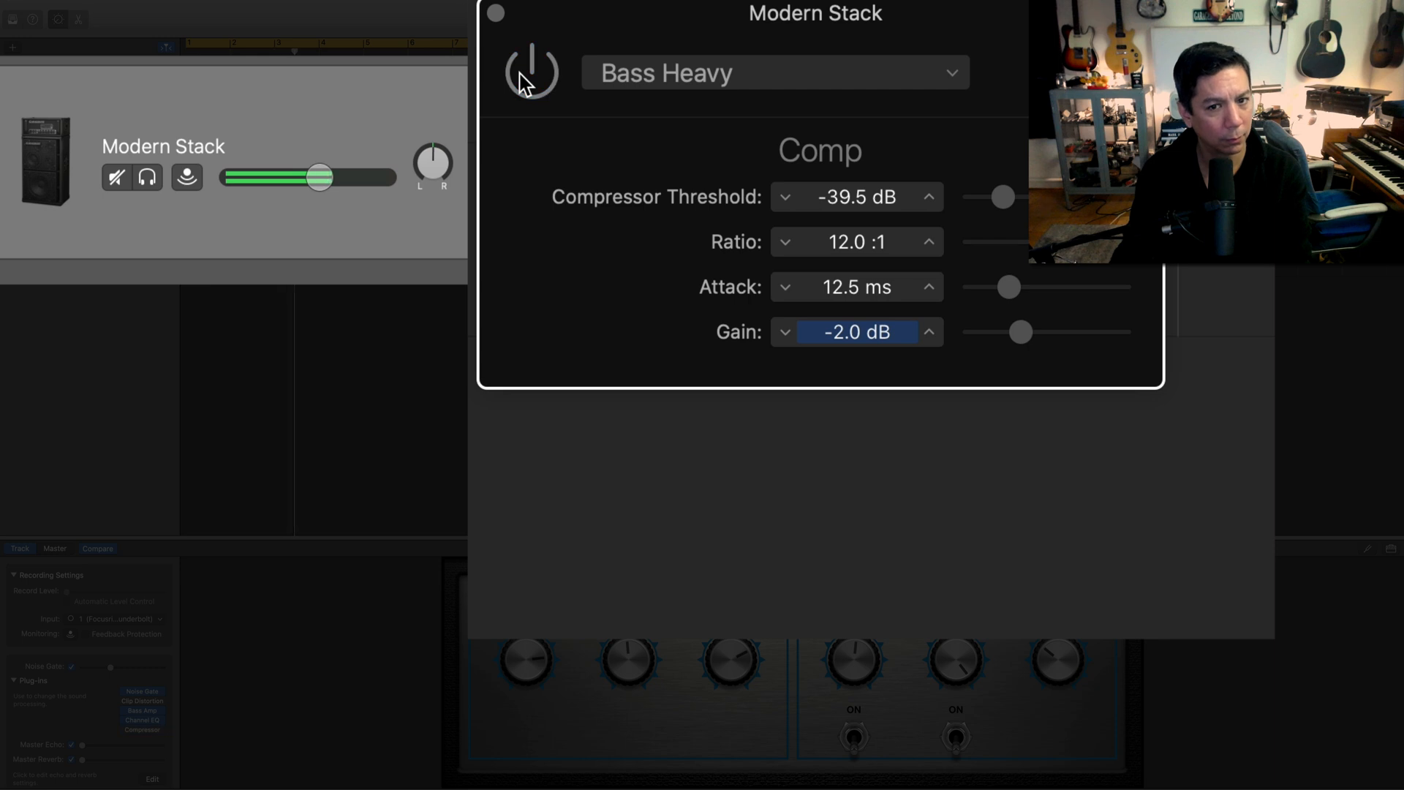
{"action": "left_click", "coordinate": [531, 72]}
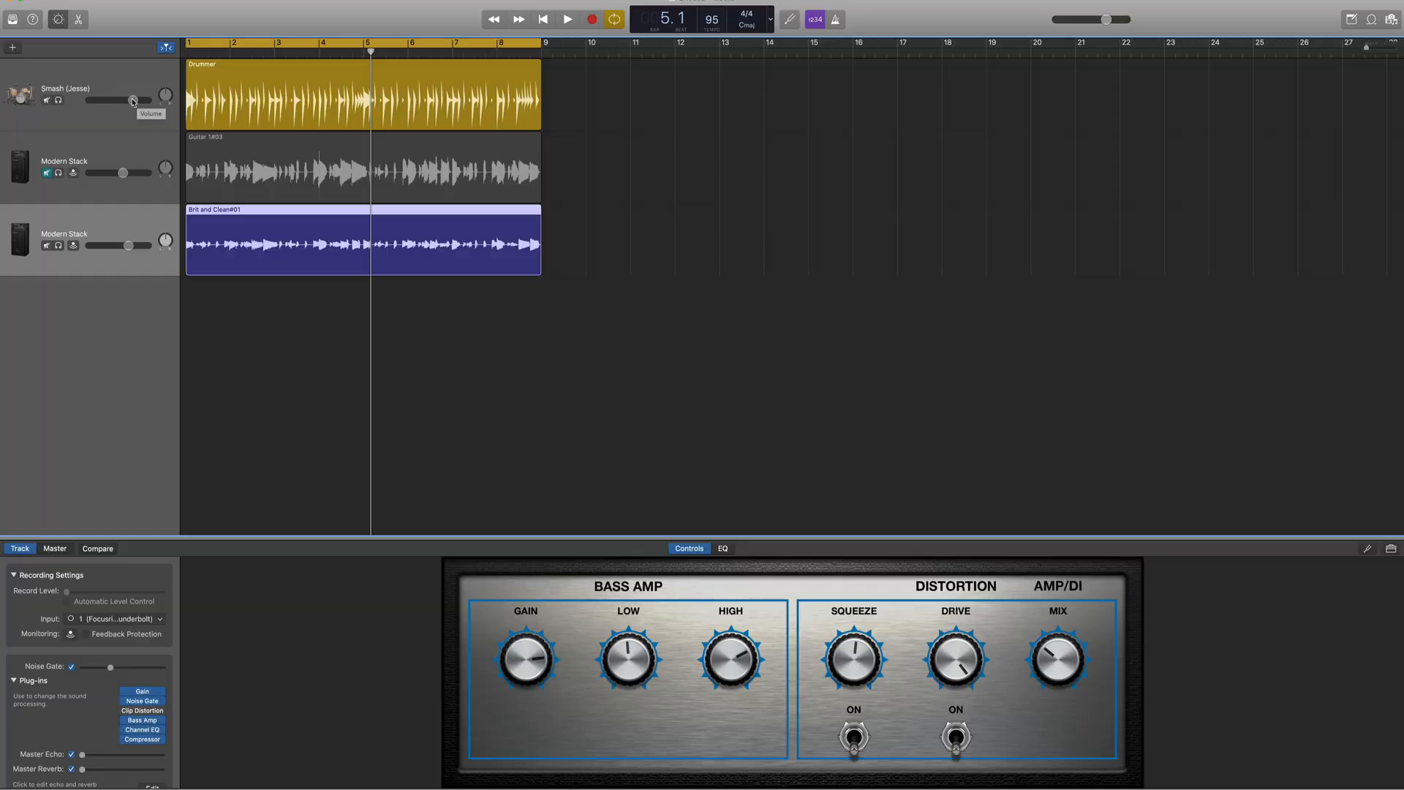
- Pull the drummer track volume down to about -2.8 dB or slightly lower
{"action": "left_click_drag", "start_coordinate": [130, 100], "coordinate": [133, 100]}
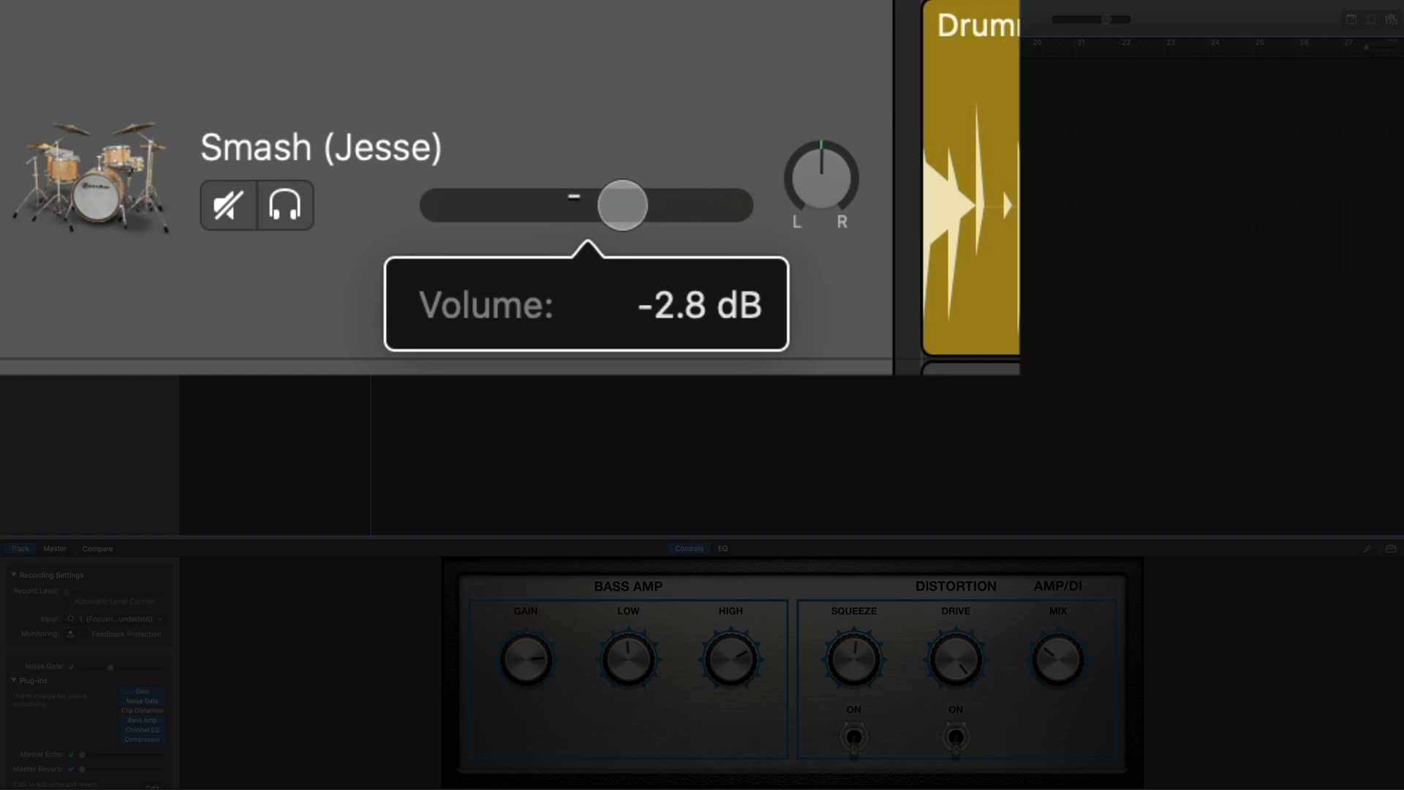
{"action": "left_click_drag", "start_coordinate": [623, 205], "coordinate": [597, 206]}
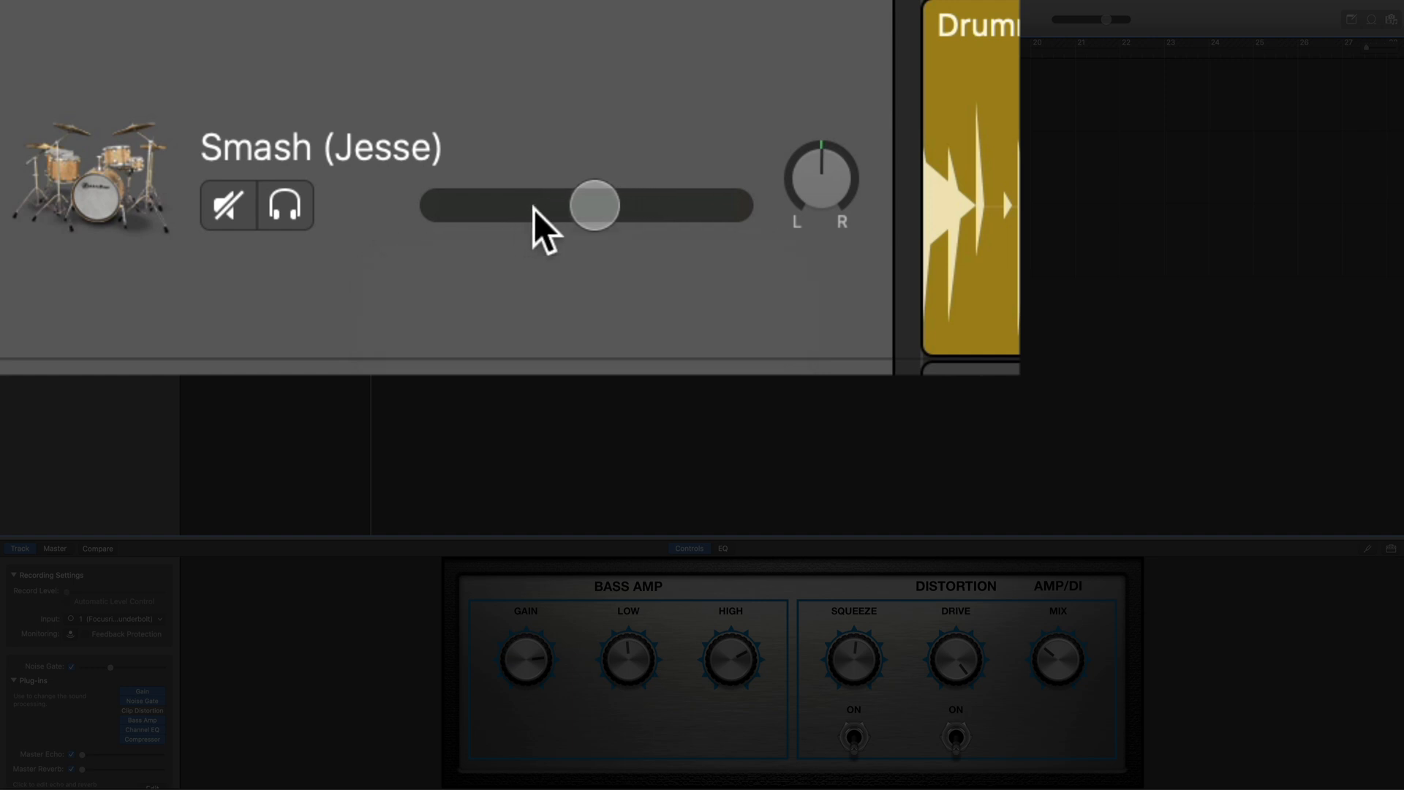
{"action": "mouse_move", "coordinate": [133, 146]}
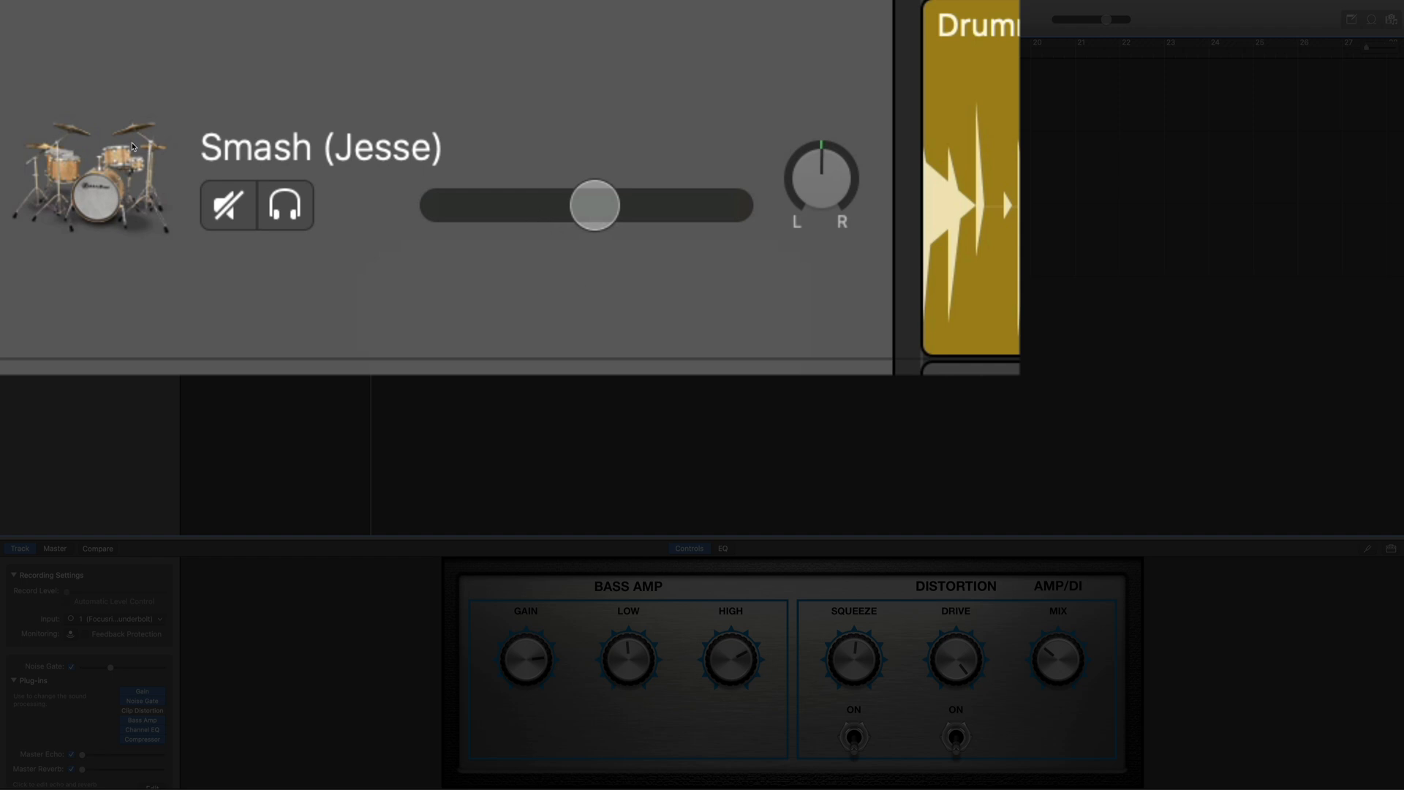